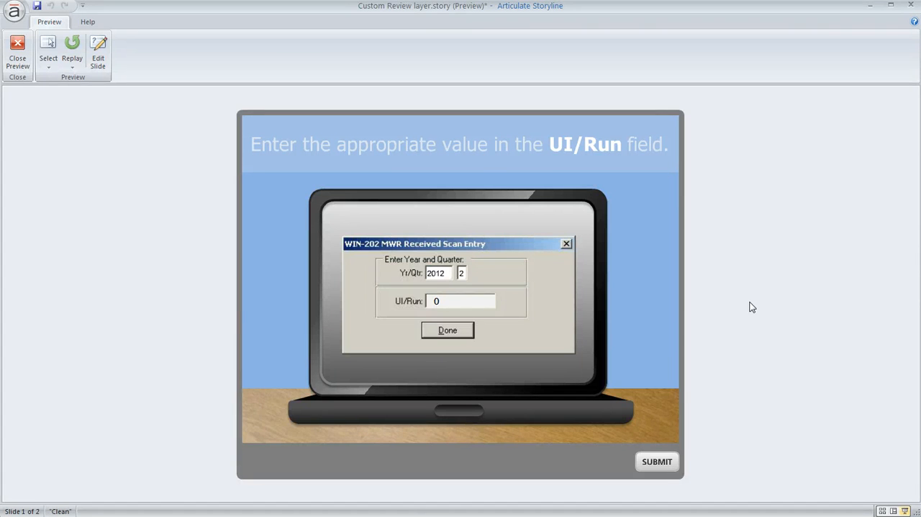
pyautogui.moveTo(747, 337)
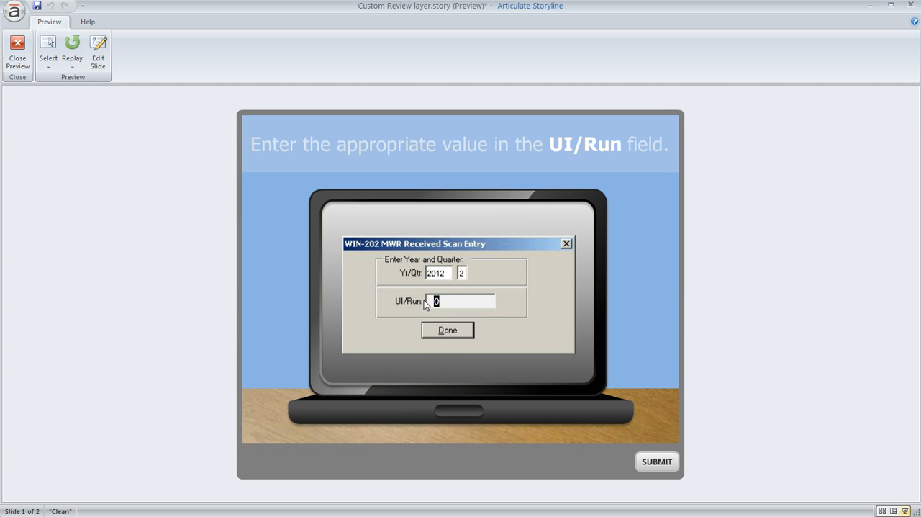
# Step: Enter 8212 in the preview's UI/Run field and submit it
pyautogui.write('8212')
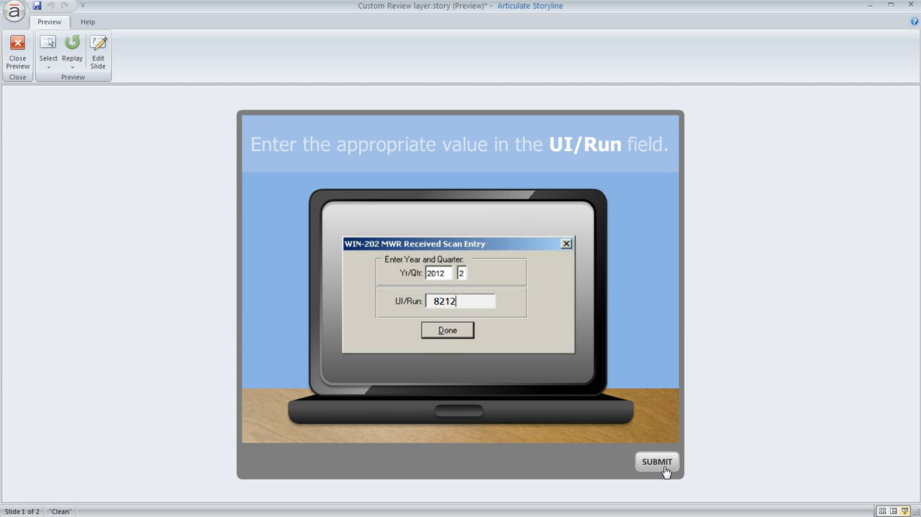
pyautogui.click(656, 462)
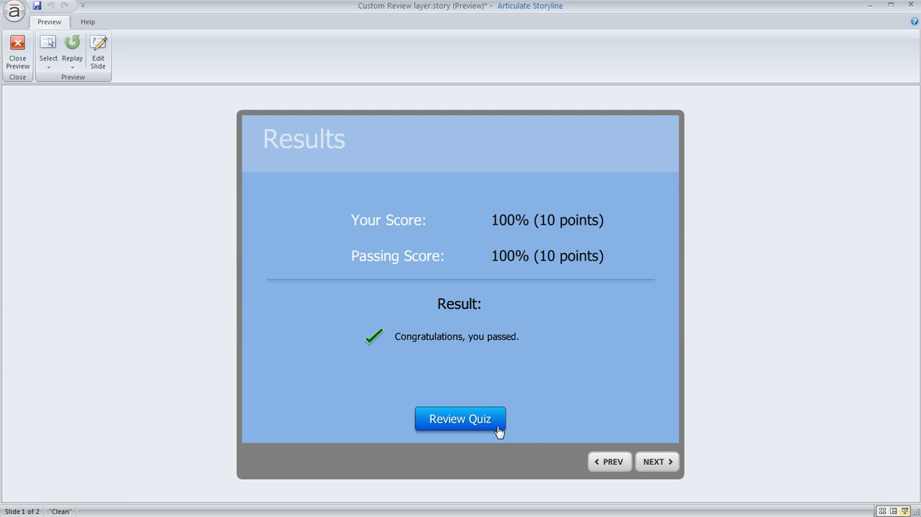
# Step: Open Review Quiz and select the 8212 entry on the question slide
pyautogui.click(460, 419)
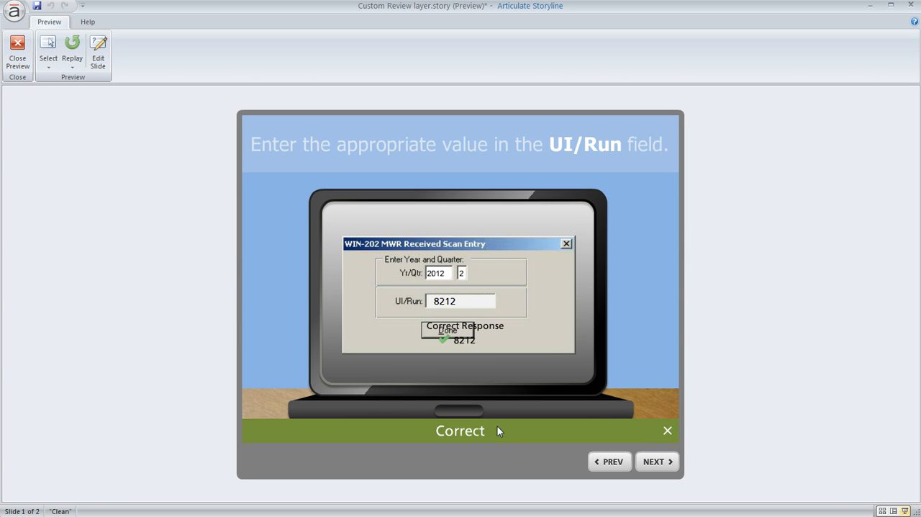
pyautogui.moveTo(548, 343)
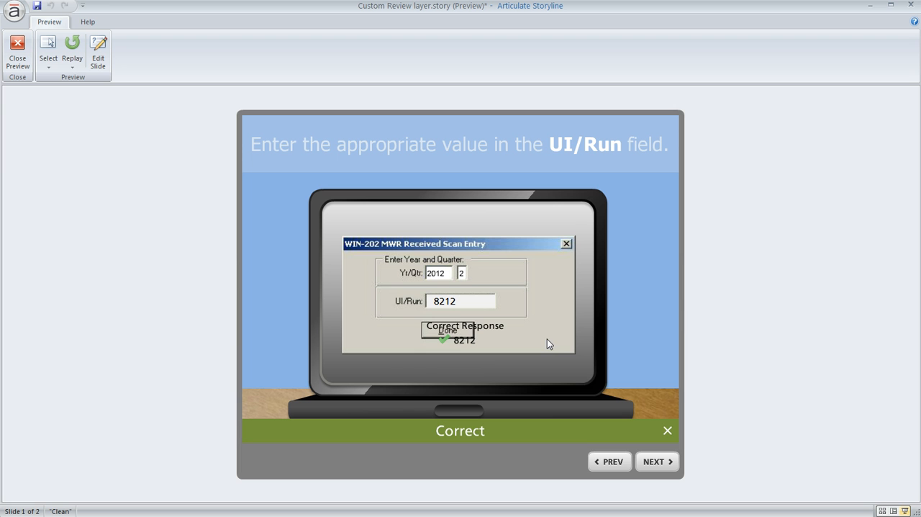
pyautogui.moveTo(432, 351)
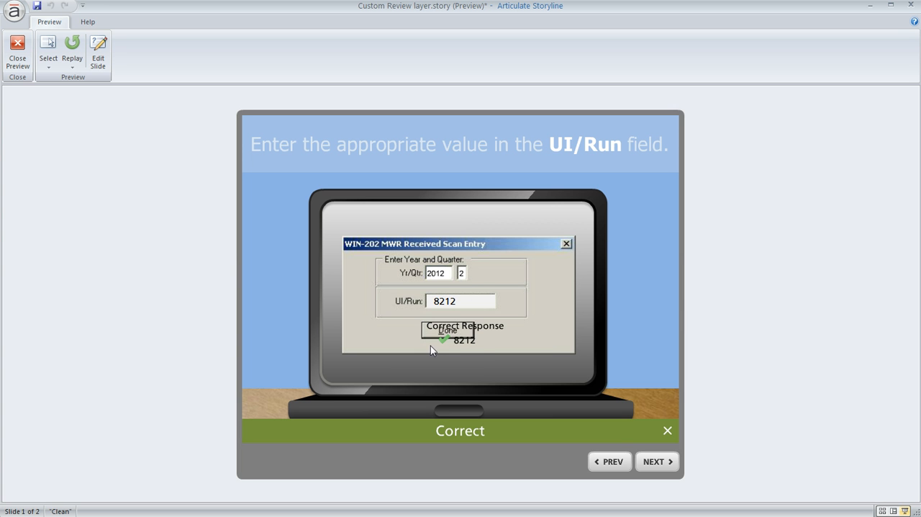
pyautogui.moveTo(483, 343)
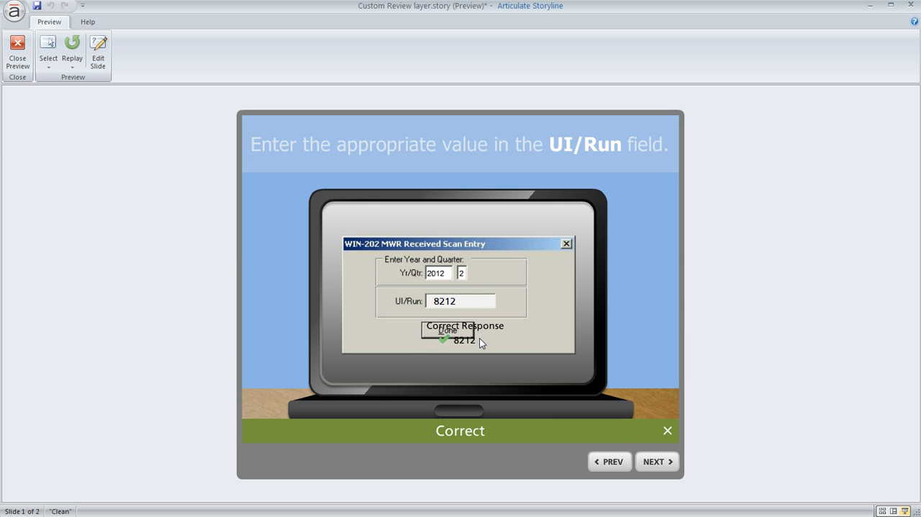
pyautogui.tripleClick(445, 301)
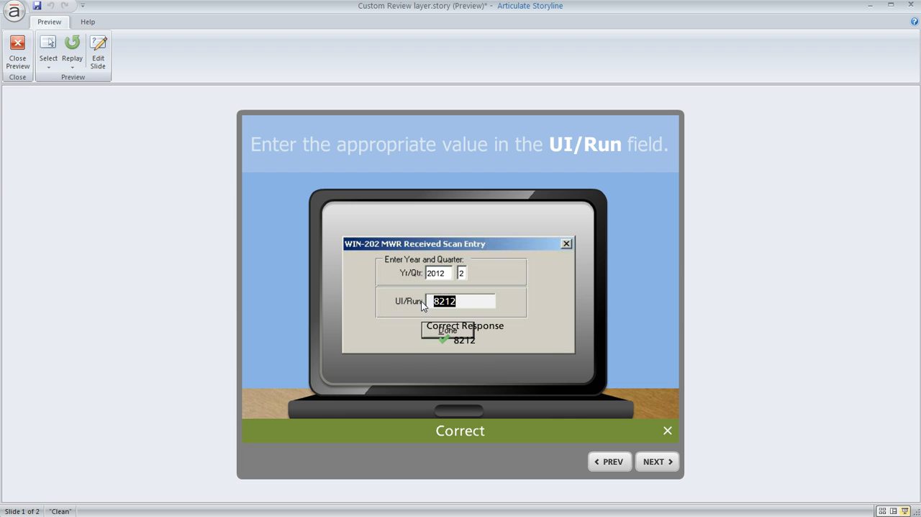
pyautogui.moveTo(492, 332)
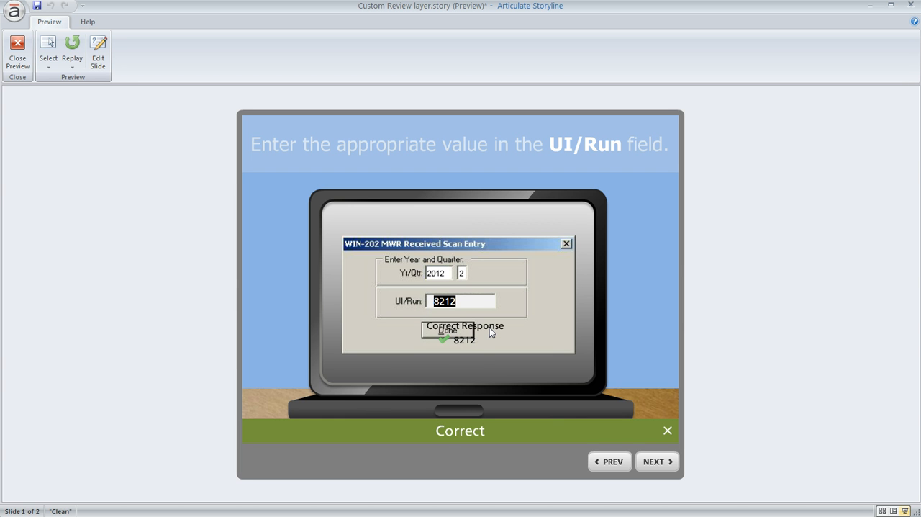
pyautogui.moveTo(461, 348)
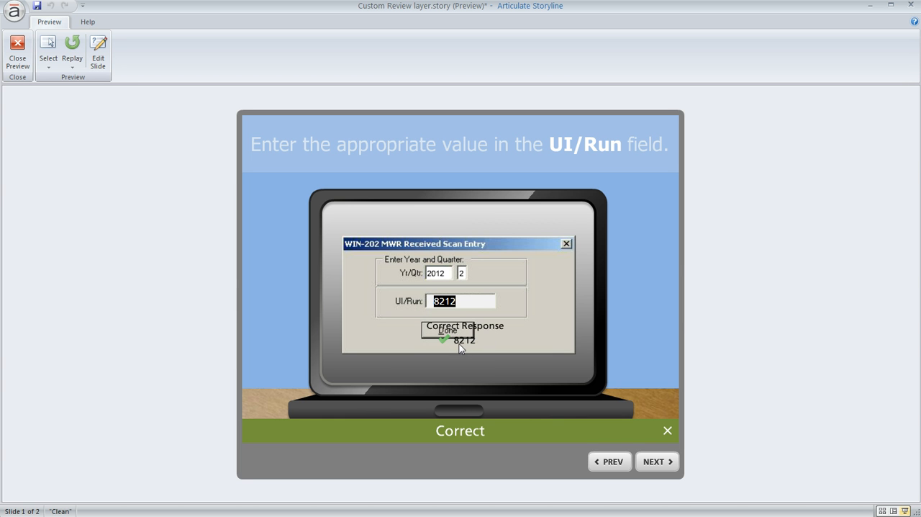
pyautogui.moveTo(449, 343)
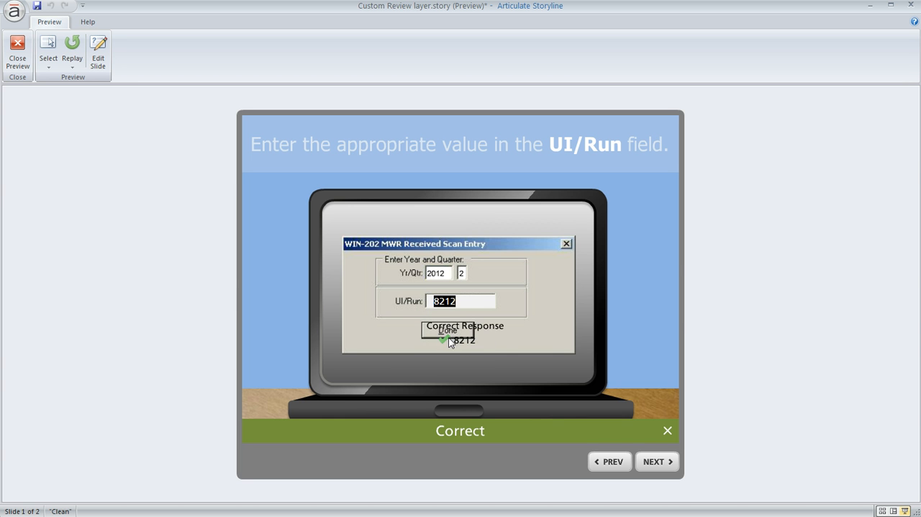
pyautogui.moveTo(507, 348)
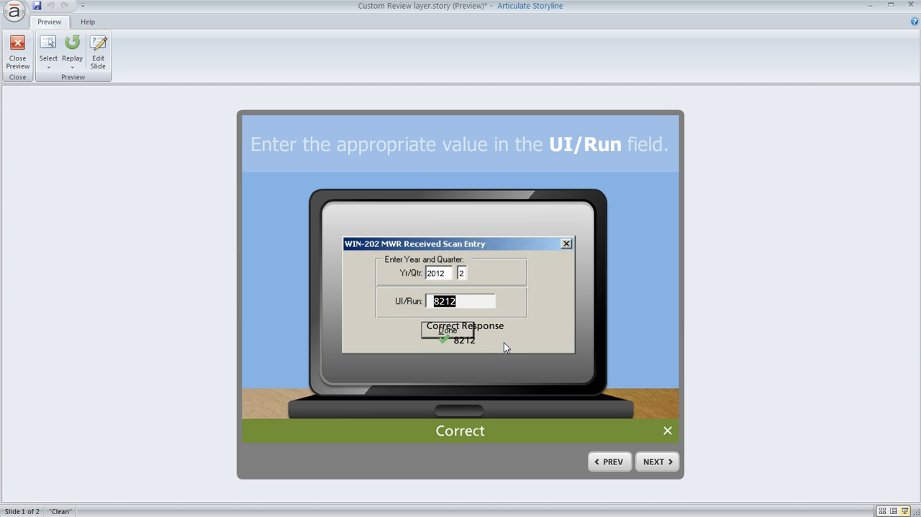
pyautogui.moveTo(494, 328)
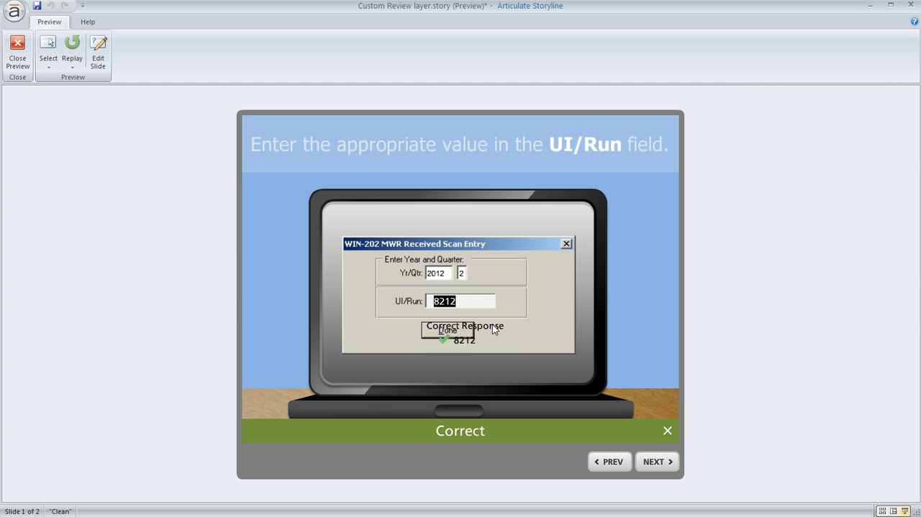
pyautogui.moveTo(444, 350)
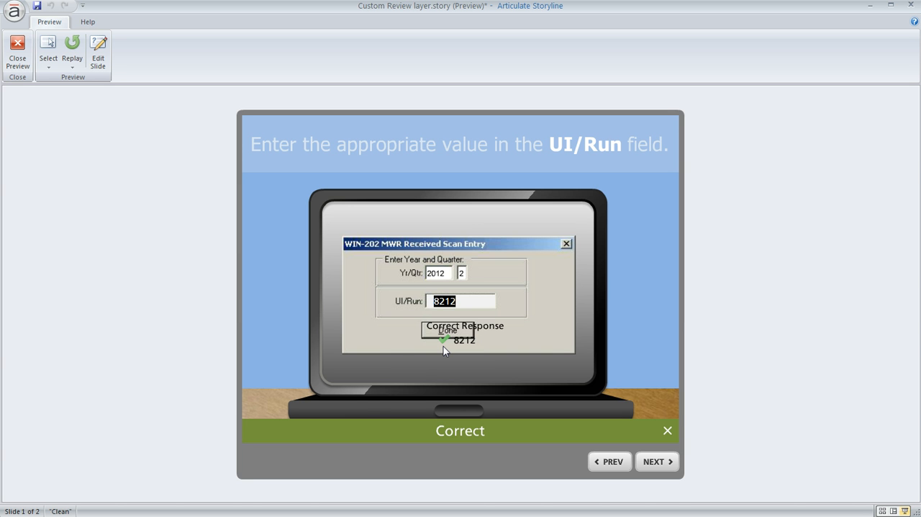
pyautogui.moveTo(494, 341)
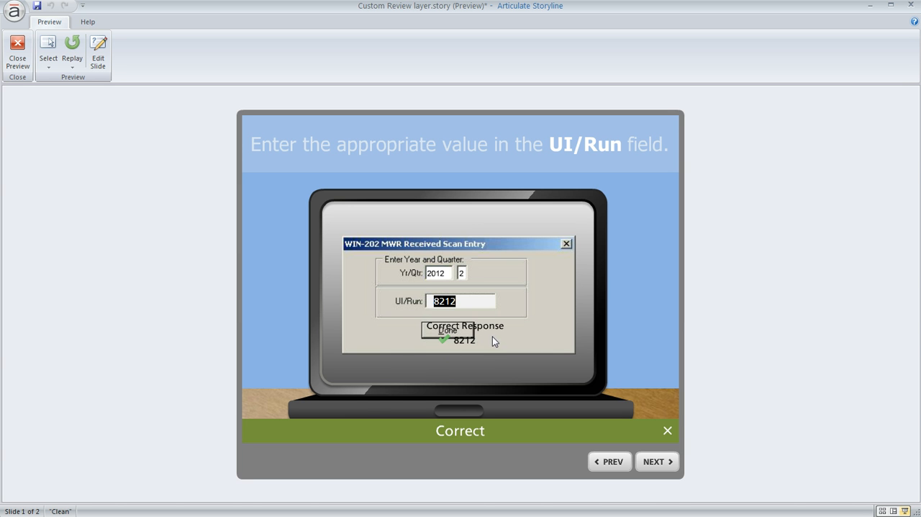
pyautogui.moveTo(466, 334)
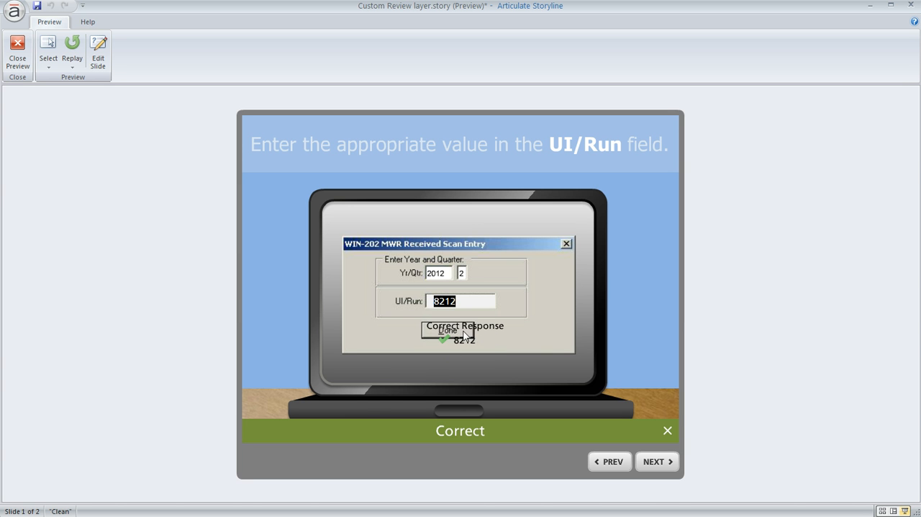
pyautogui.moveTo(481, 349)
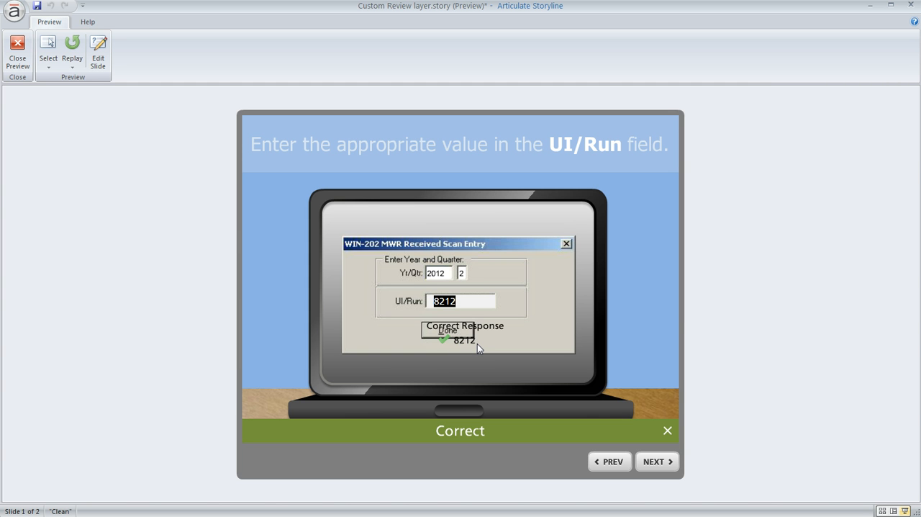
pyautogui.moveTo(455, 340)
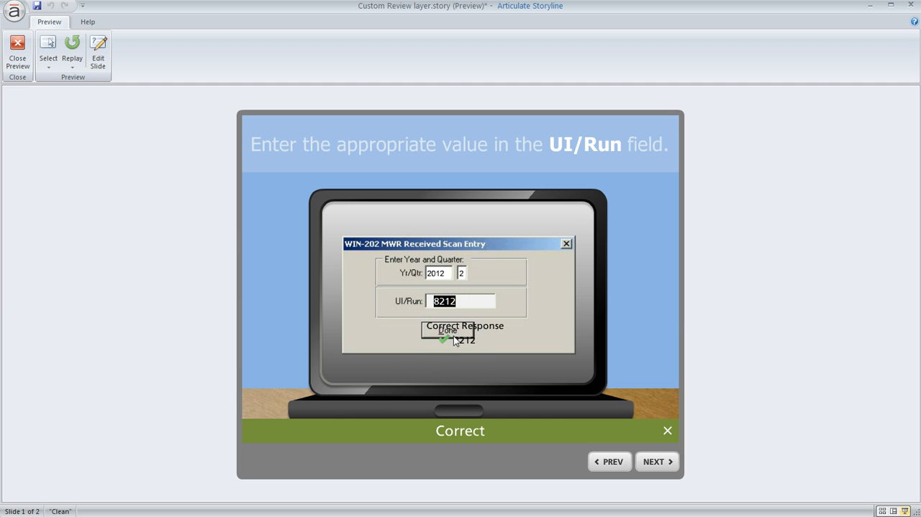
pyautogui.moveTo(489, 340)
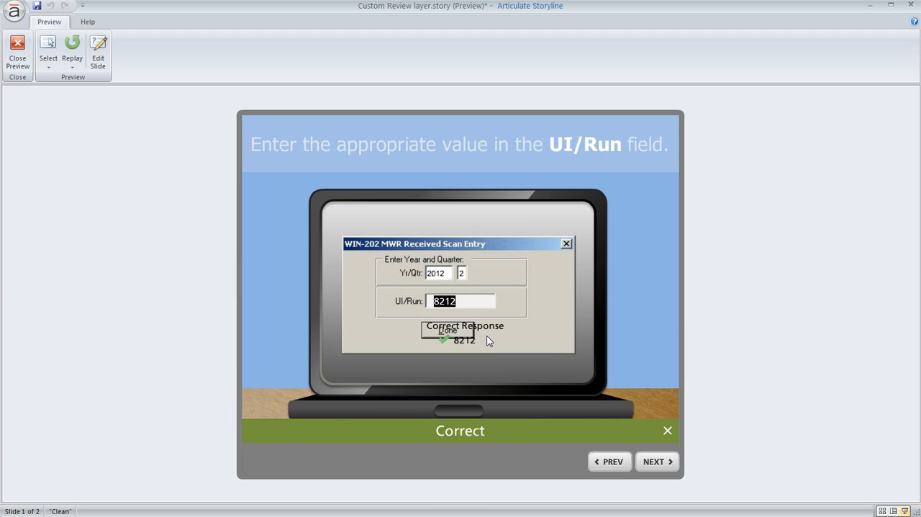
pyautogui.moveTo(204, 249)
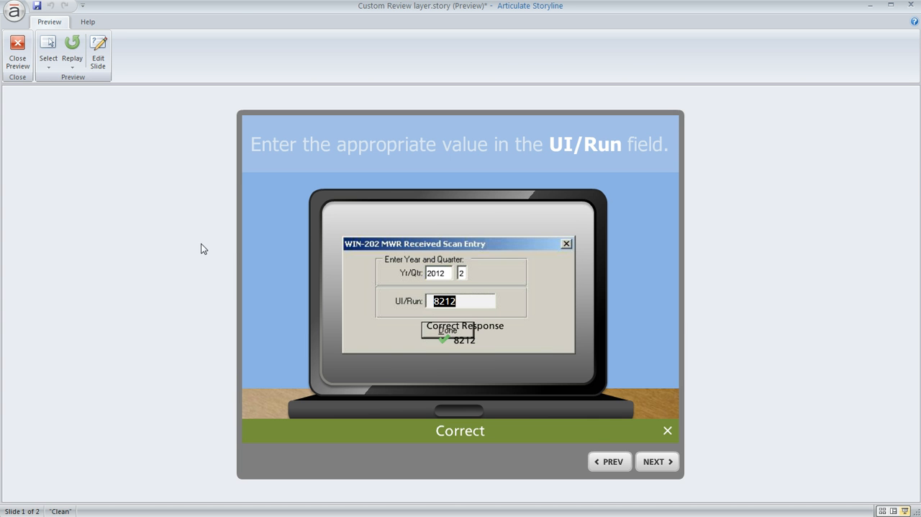
# Step: Close the preview to return to the Laptop Screen slide editor
pyautogui.click(17, 51)
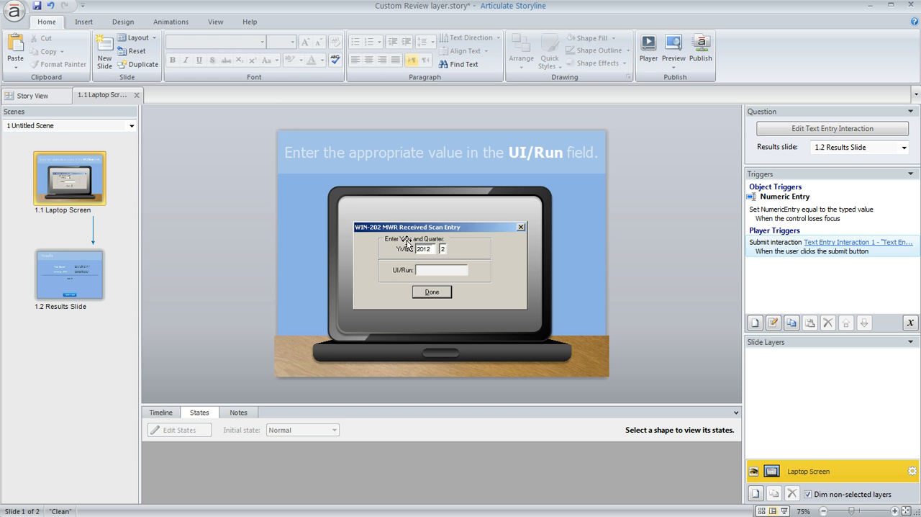
pyautogui.moveTo(871, 156)
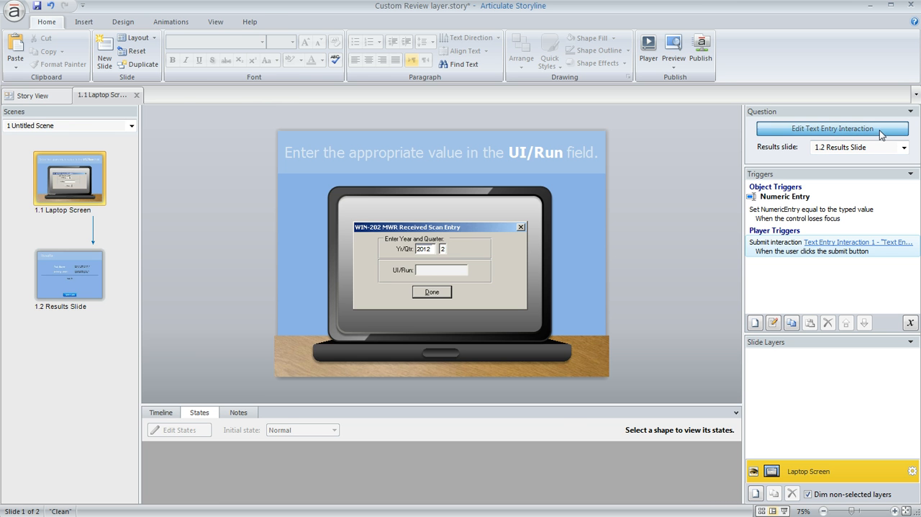
# Step: Set the post-quiz review feedback to 'Correct answer: 8212' and save the question
pyautogui.click(832, 128)
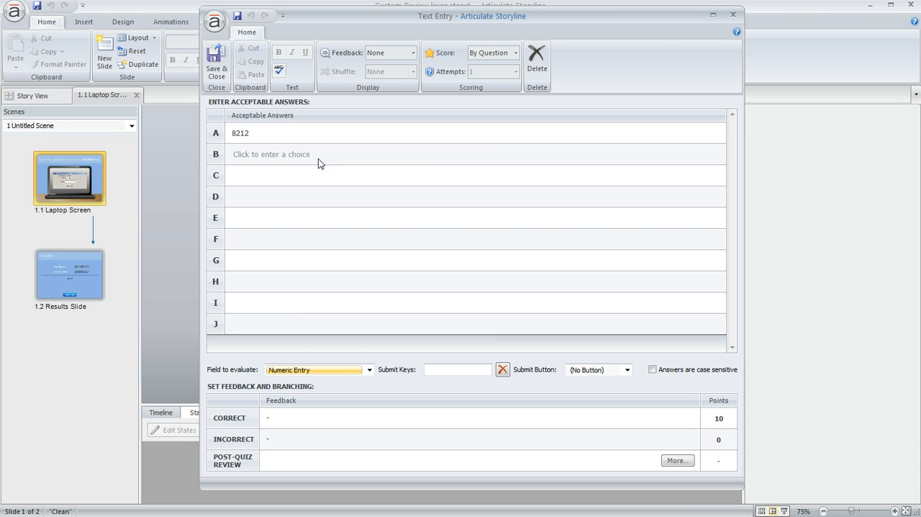
pyautogui.moveTo(326, 193)
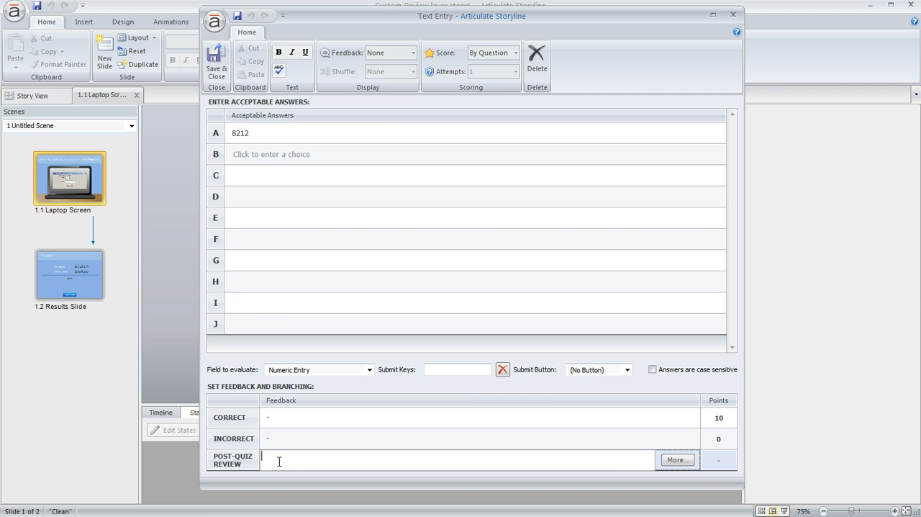
pyautogui.write('Correct answer')
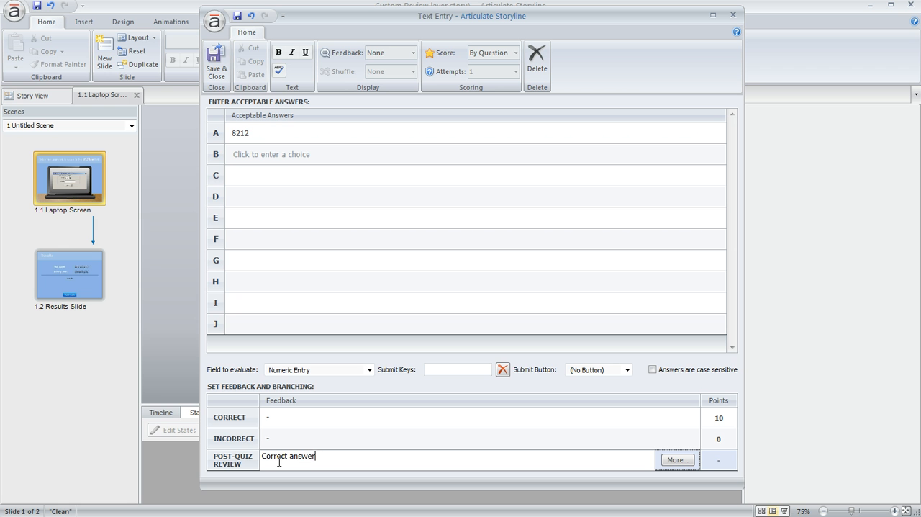
pyautogui.write(': 8212')
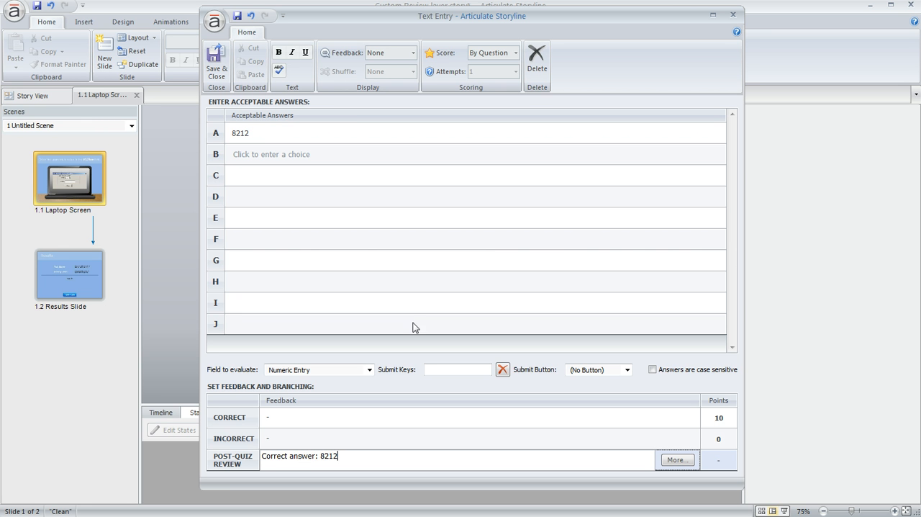
pyautogui.click(216, 65)
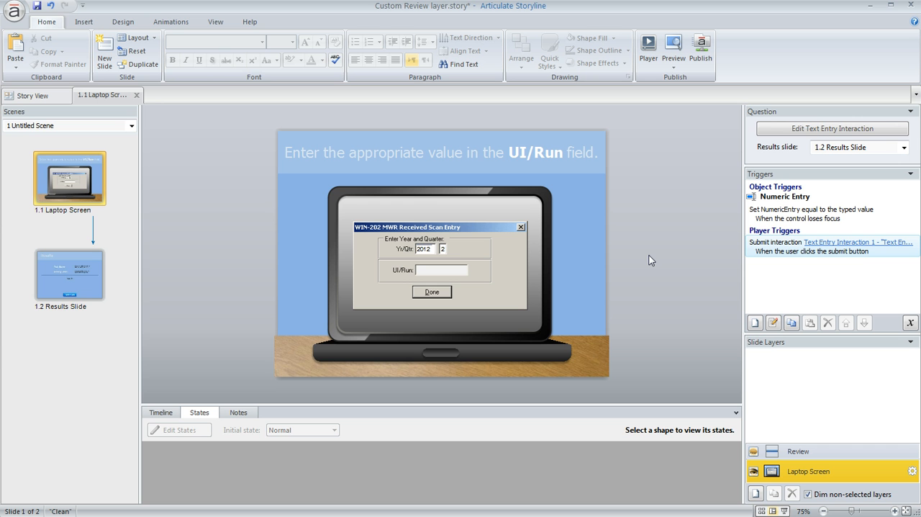
pyautogui.moveTo(713, 451)
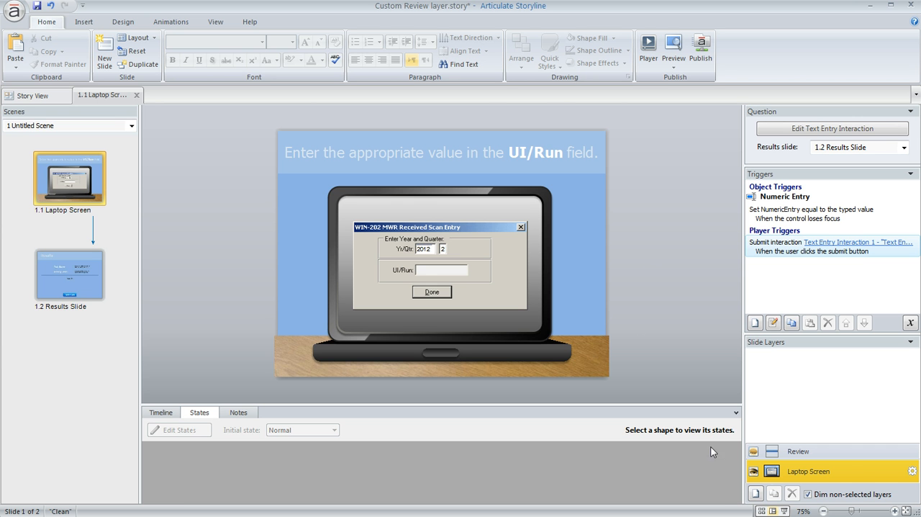
pyautogui.moveTo(833, 457)
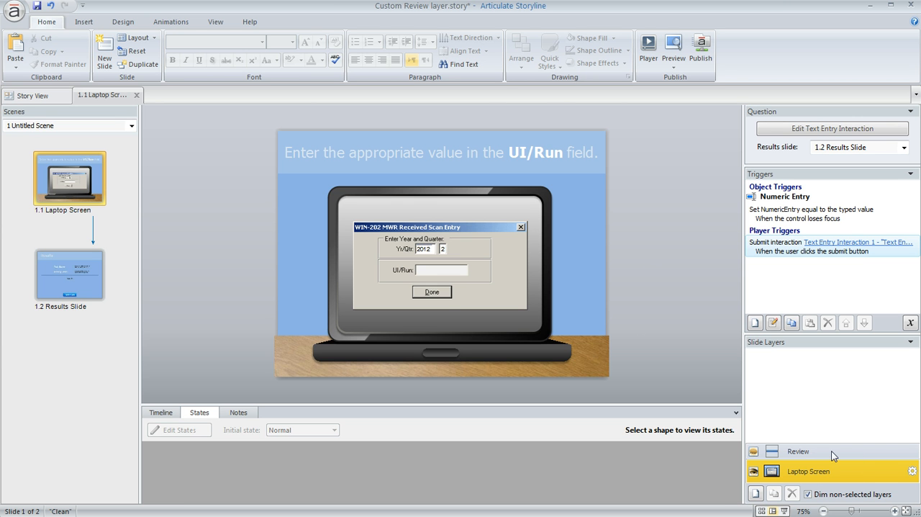
# Step: Open the Review layer and its timeline showing the 'Correct answer: 8212' caption
pyautogui.click(797, 452)
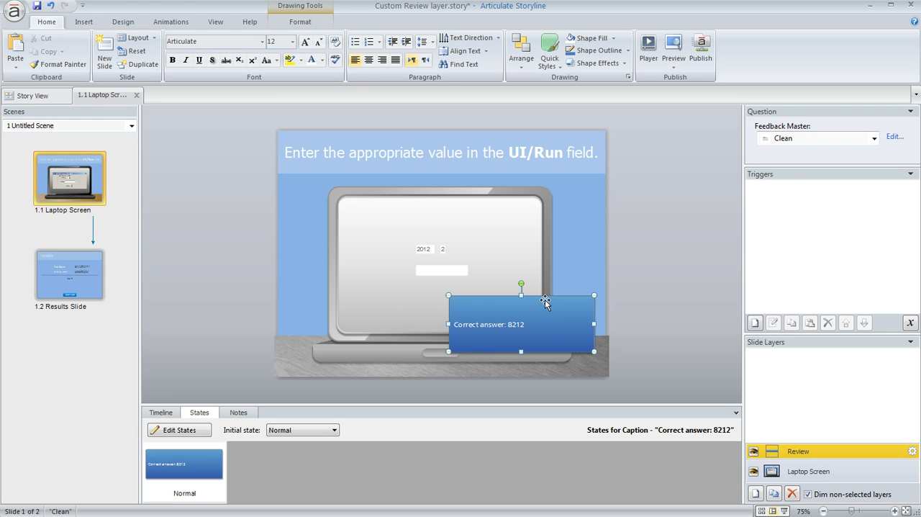
pyautogui.moveTo(553, 331)
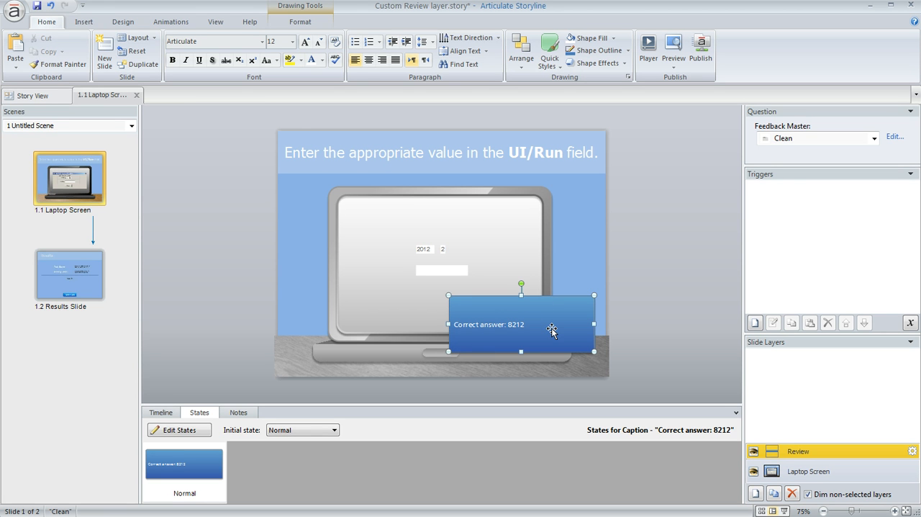
pyautogui.moveTo(481, 319)
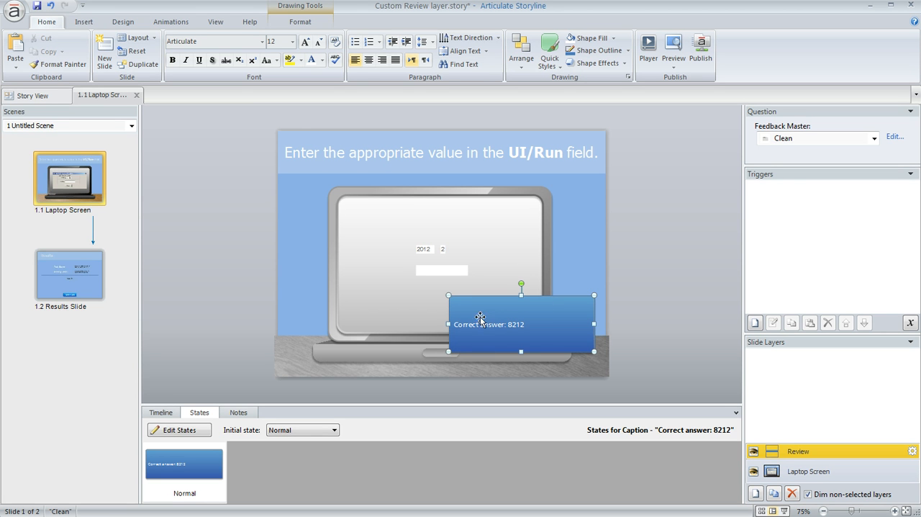
pyautogui.moveTo(514, 333)
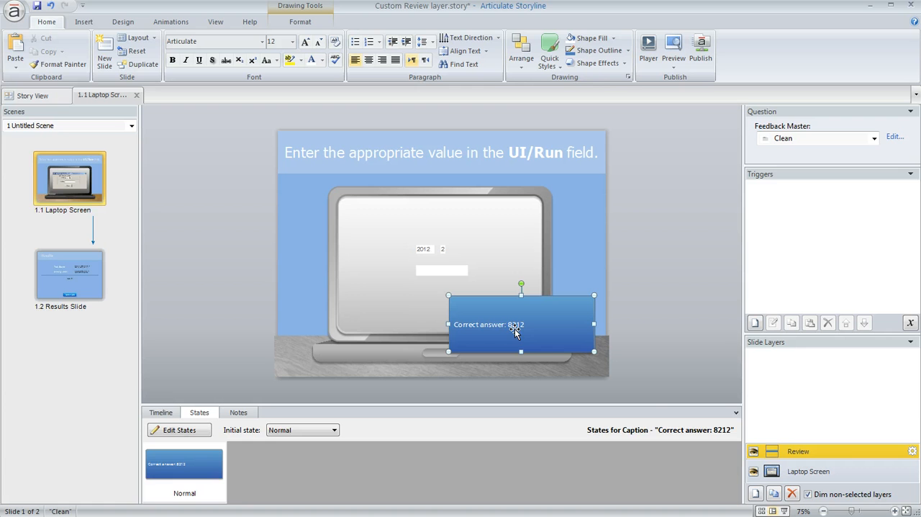
pyautogui.click(160, 411)
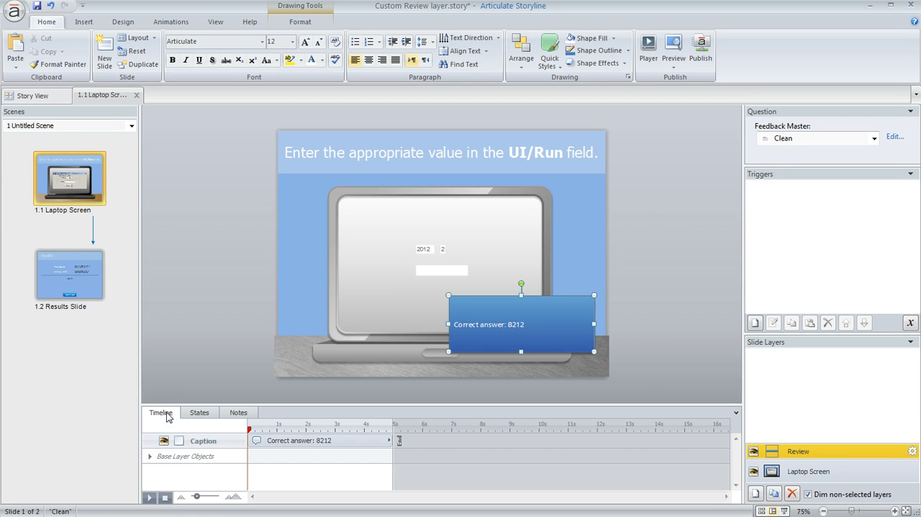
pyautogui.click(164, 440)
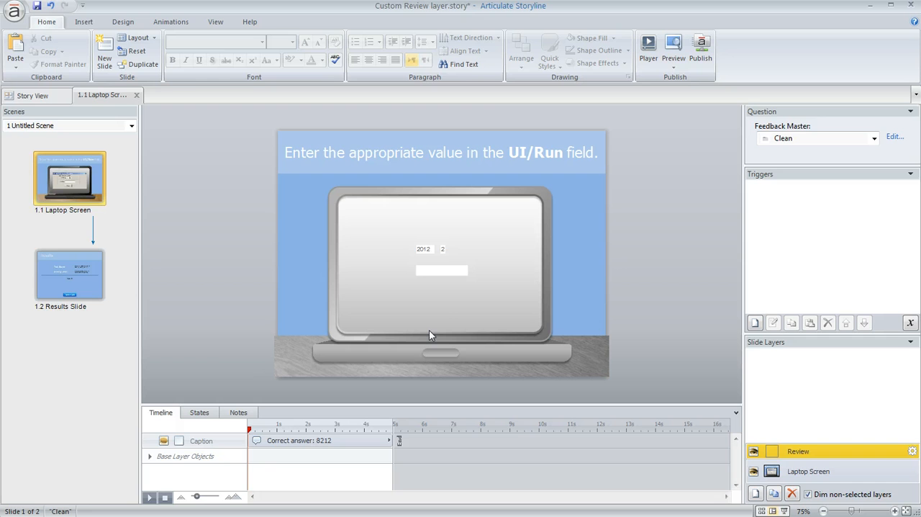
pyautogui.moveTo(421, 280)
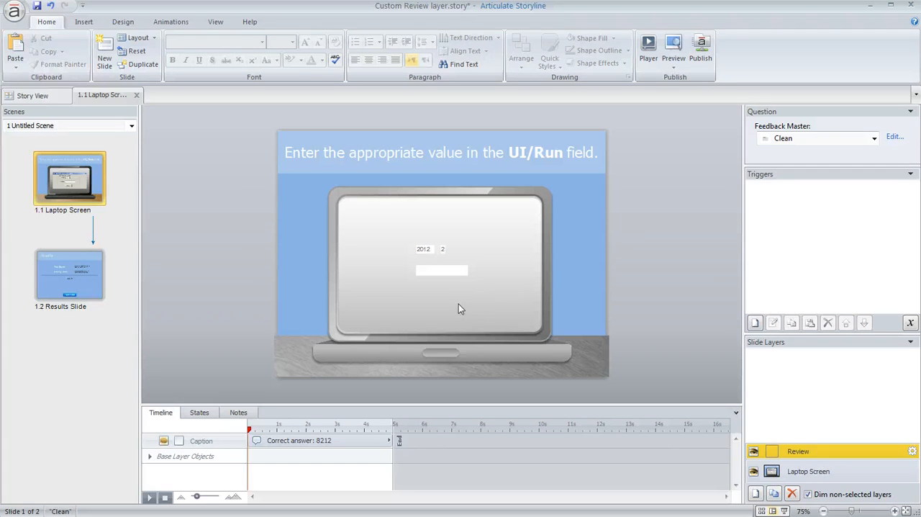
# Step: Select the 'Correct answer: 8212' caption and shrink it below the UI/Run field
pyautogui.click(163, 440)
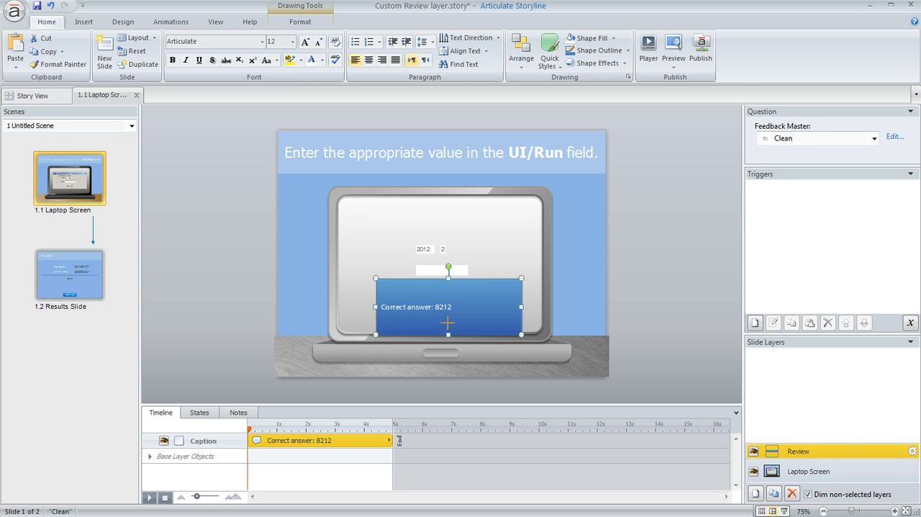
pyautogui.moveTo(447, 306); pyautogui.dragTo(447, 297)
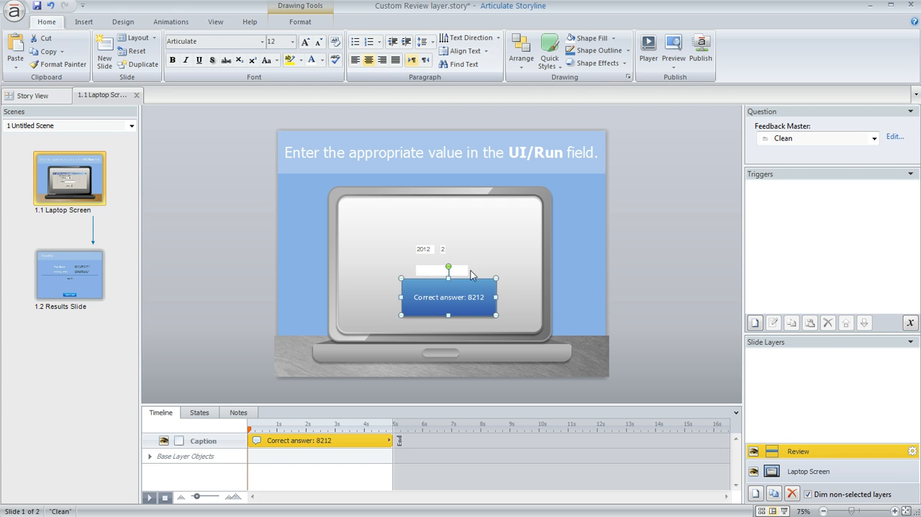
pyautogui.moveTo(474, 280)
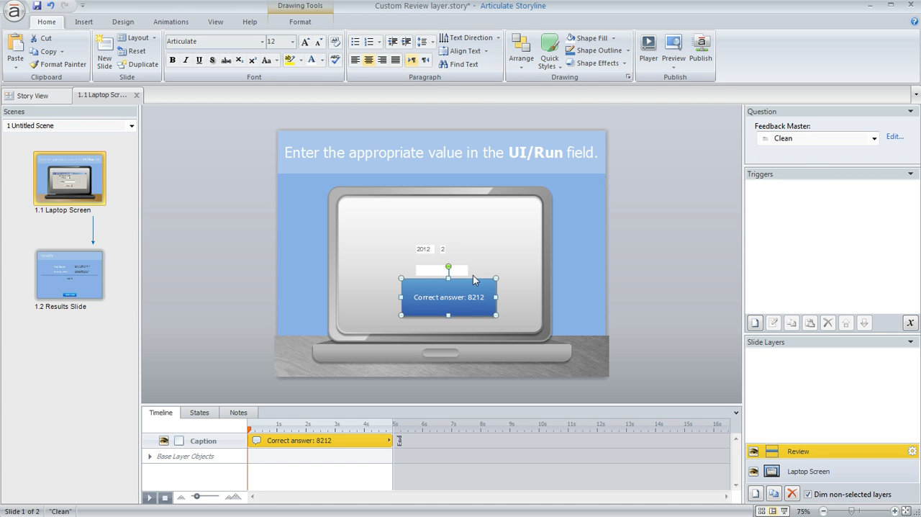
pyautogui.moveTo(492, 314)
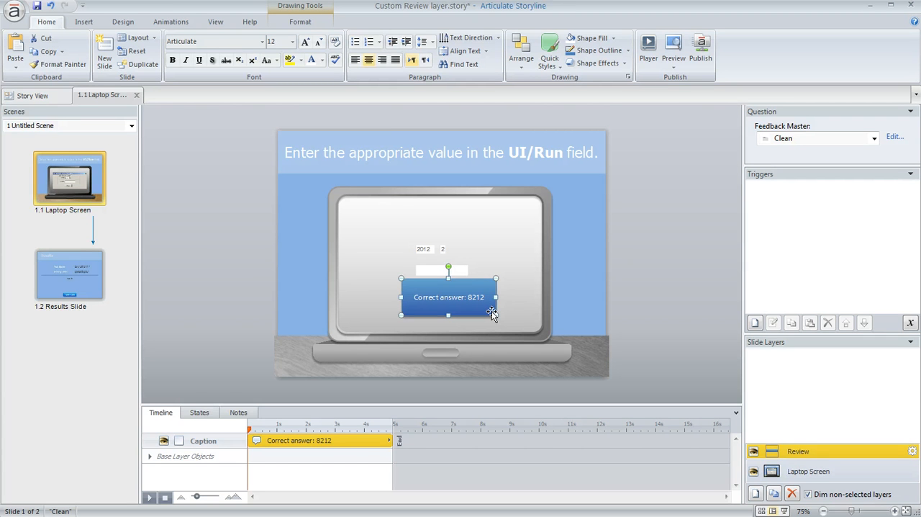
pyautogui.moveTo(454, 325)
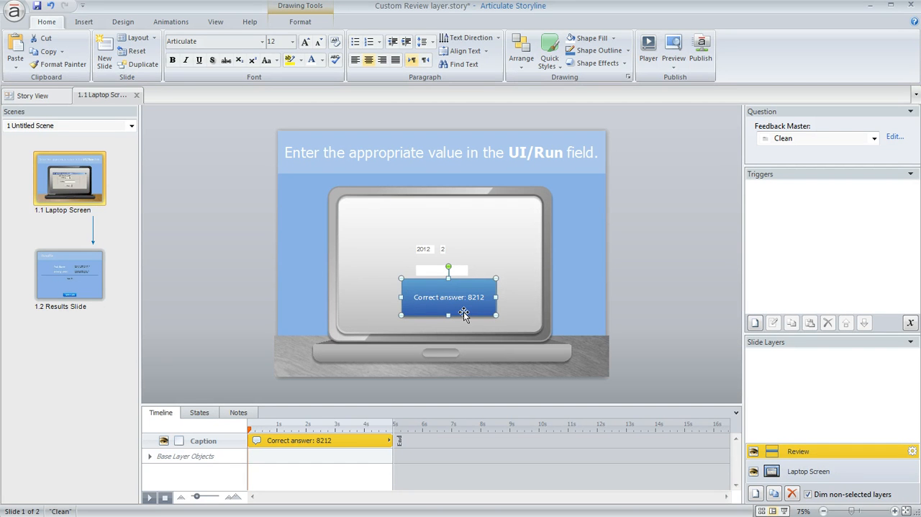
pyautogui.moveTo(473, 288)
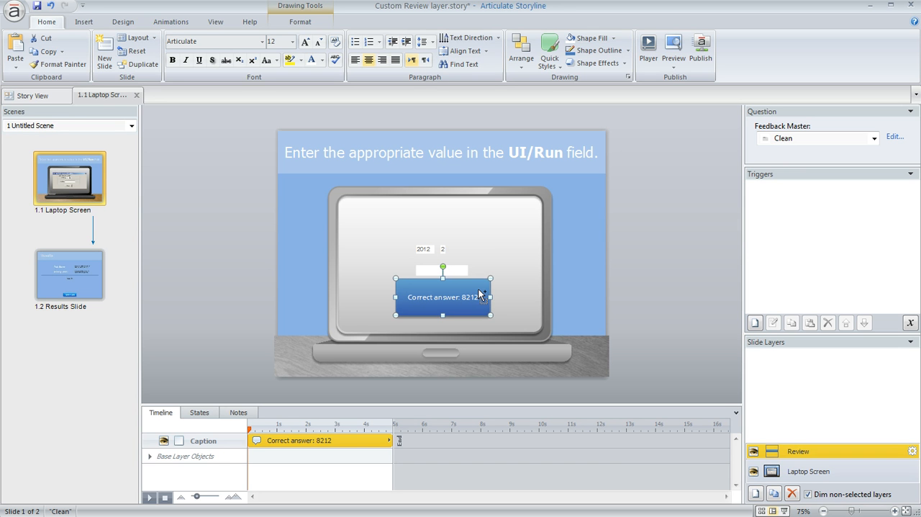
pyautogui.moveTo(496, 301)
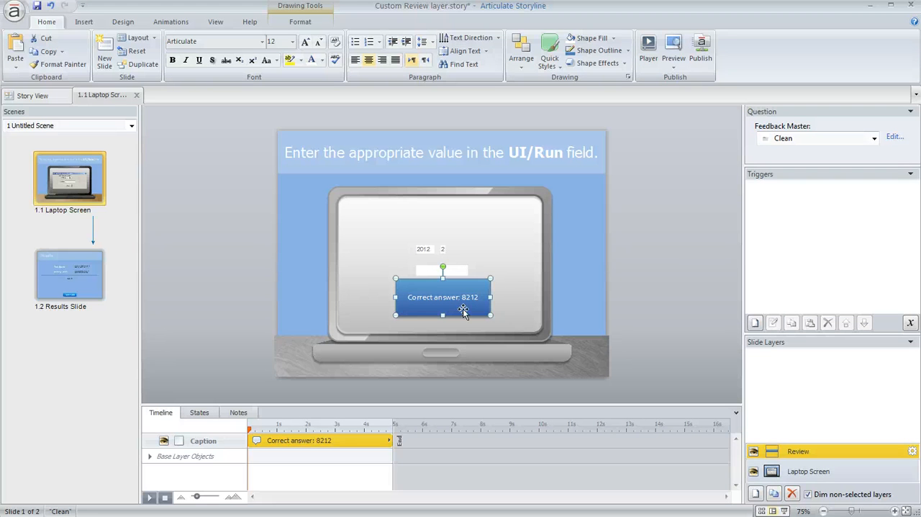
pyautogui.moveTo(525, 276)
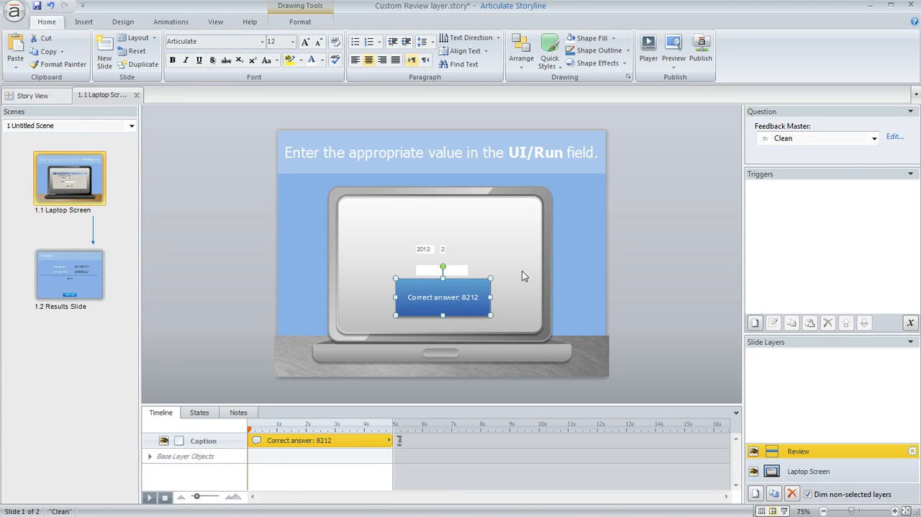
pyautogui.click(83, 21)
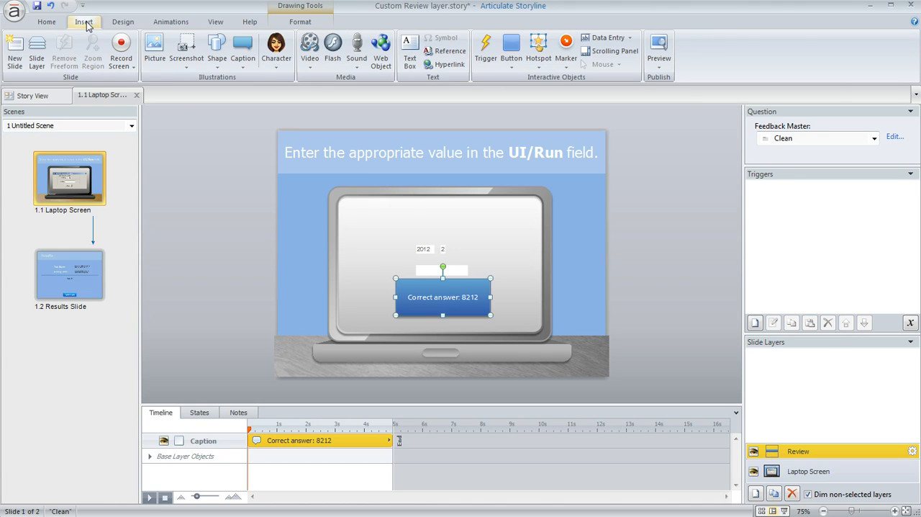
# Step: Insert a check mark shape on the caption's corner and style it green
pyautogui.click(217, 52)
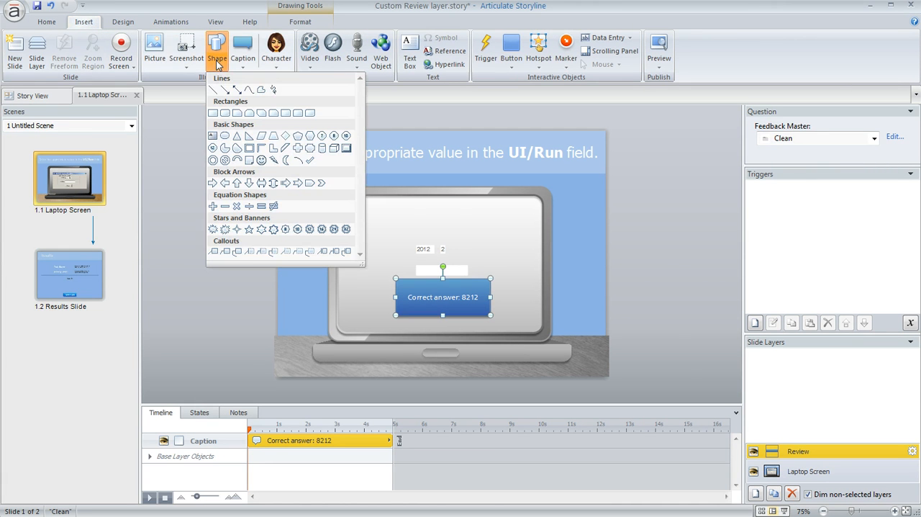
pyautogui.click(375, 264)
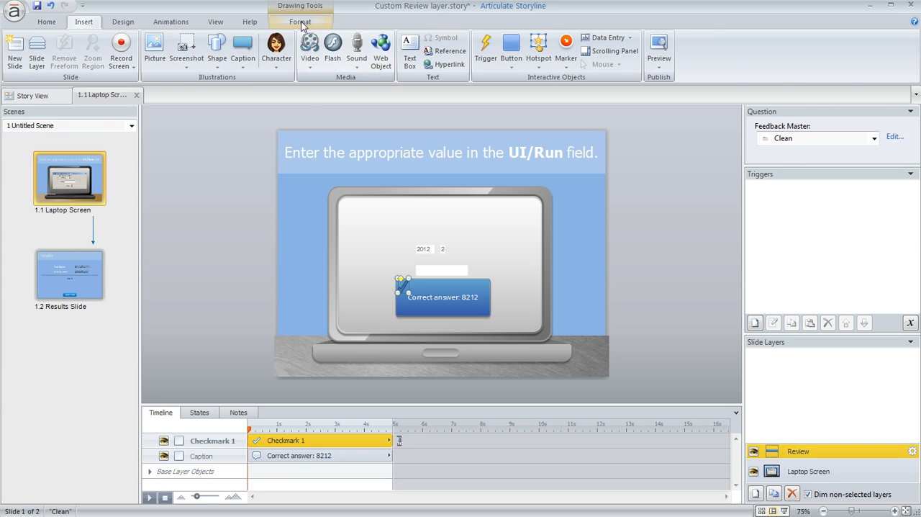
pyautogui.click(300, 21)
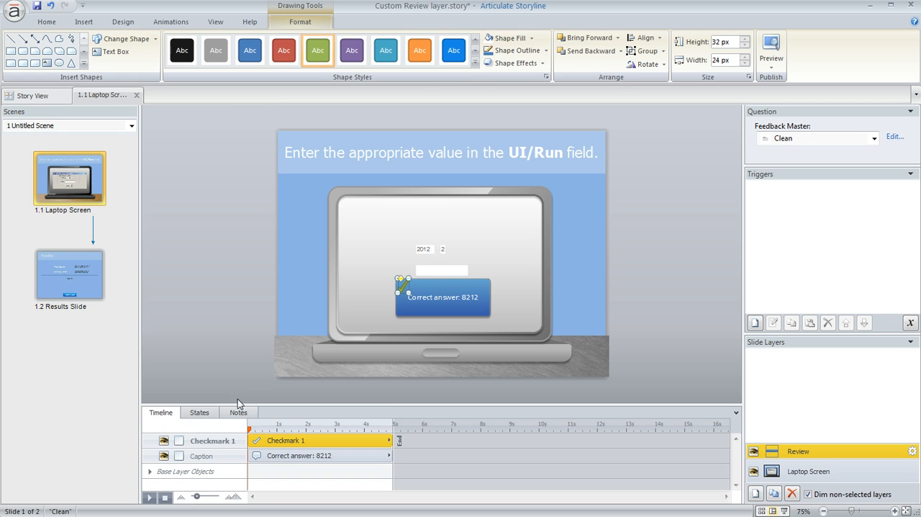
pyautogui.click(200, 412)
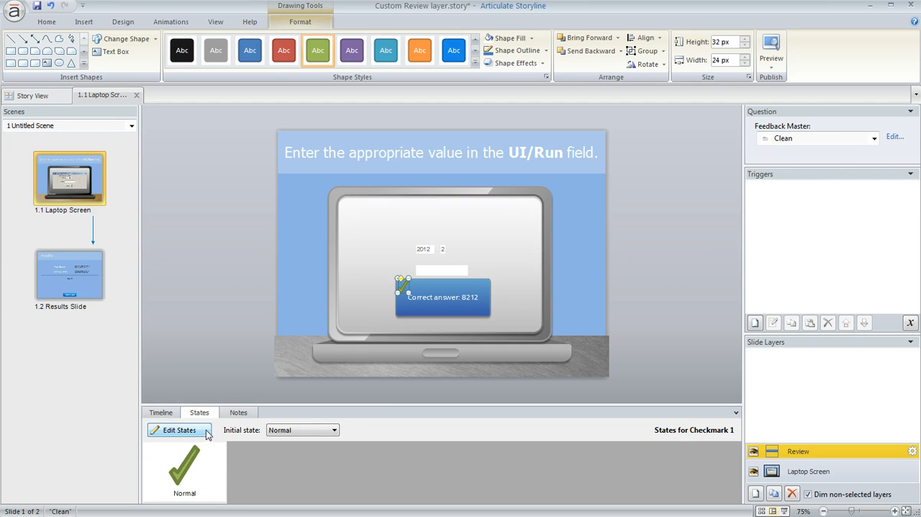
# Step: Add a 'Wrong' state to the checkmark, changed to a red X
pyautogui.click(180, 430)
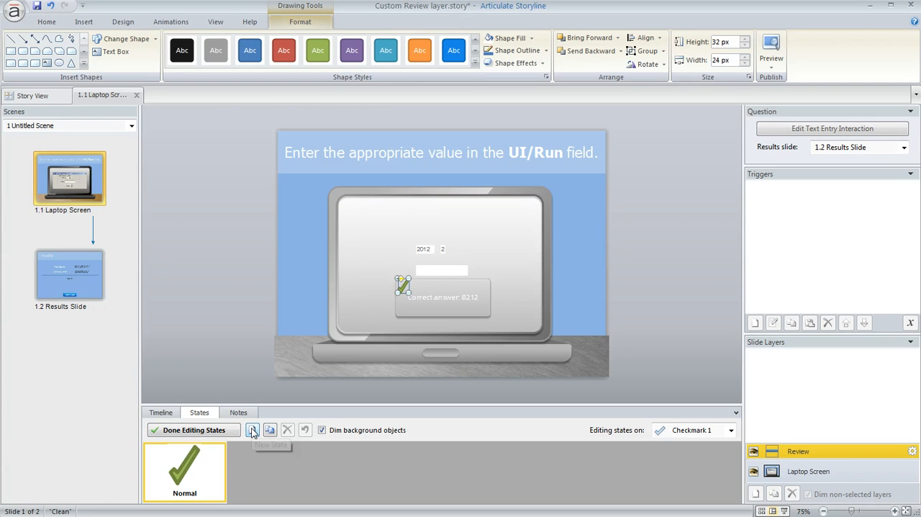
pyautogui.click(252, 430)
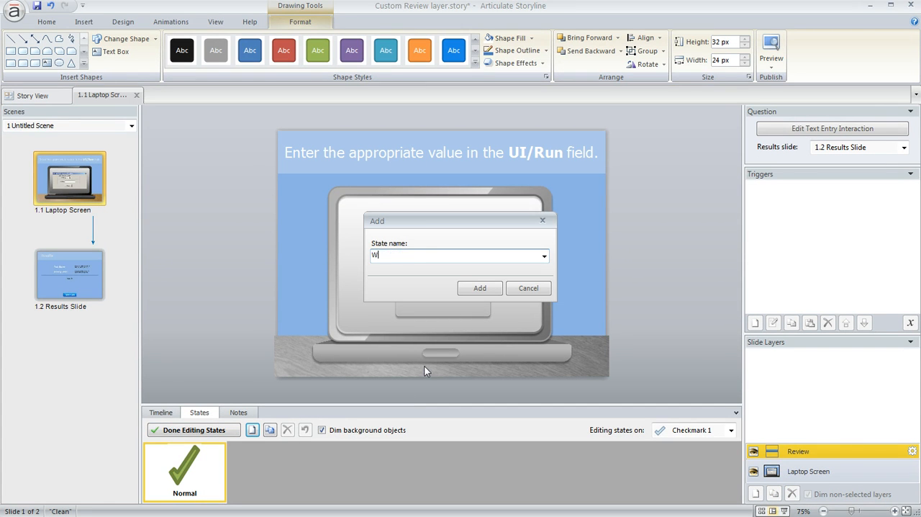
pyautogui.write('rong')
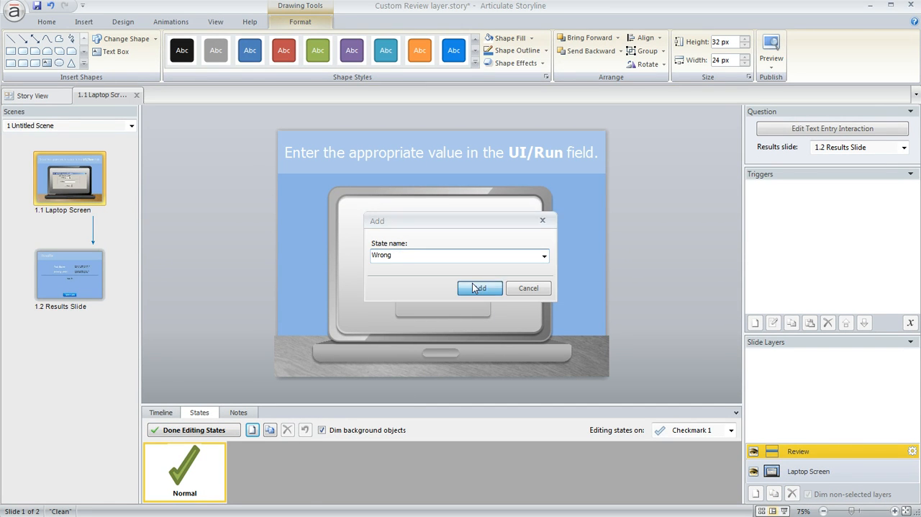
pyautogui.click(480, 288)
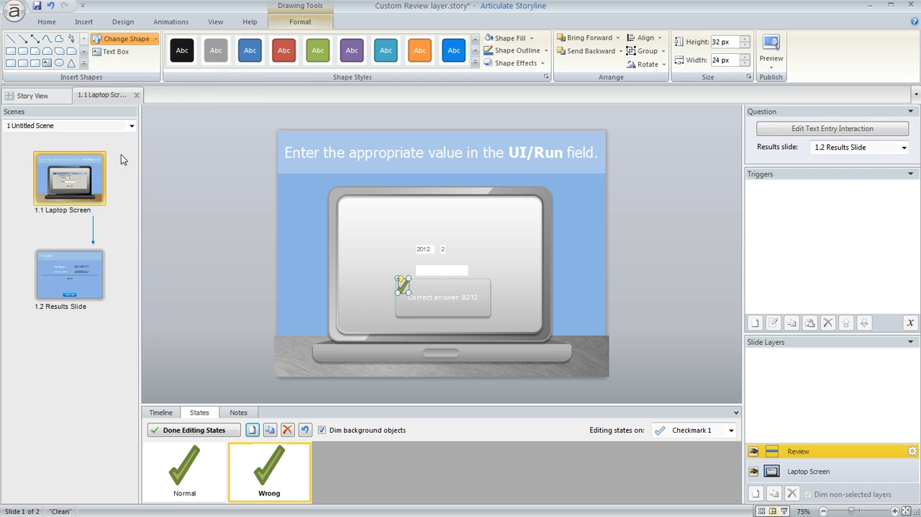
pyautogui.click(283, 50)
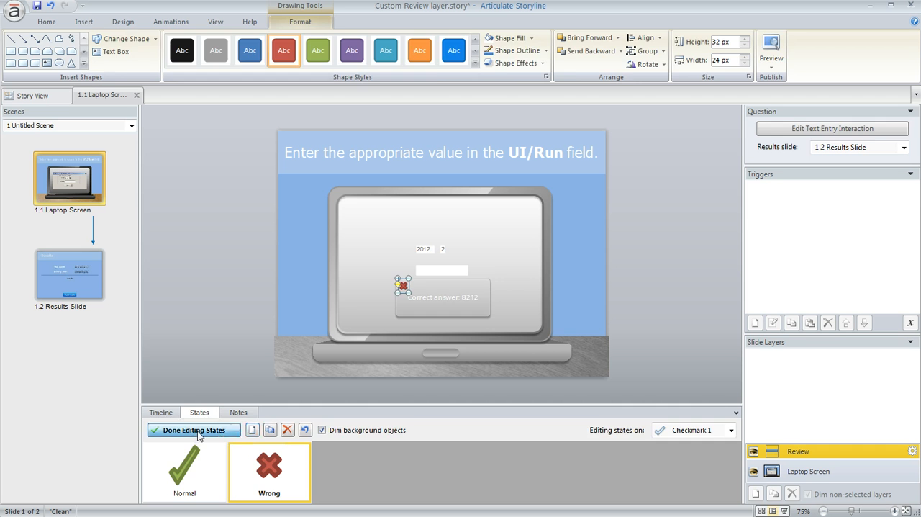
pyautogui.click(194, 430)
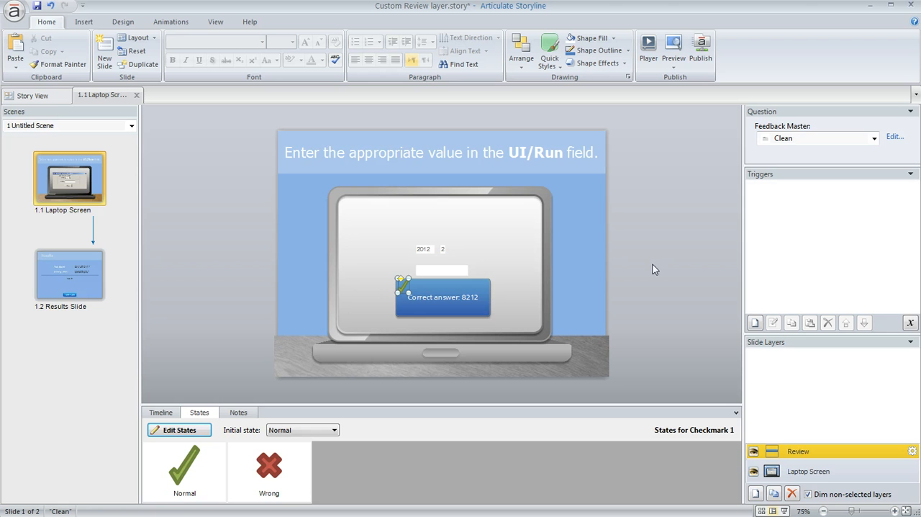
pyautogui.moveTo(741, 342)
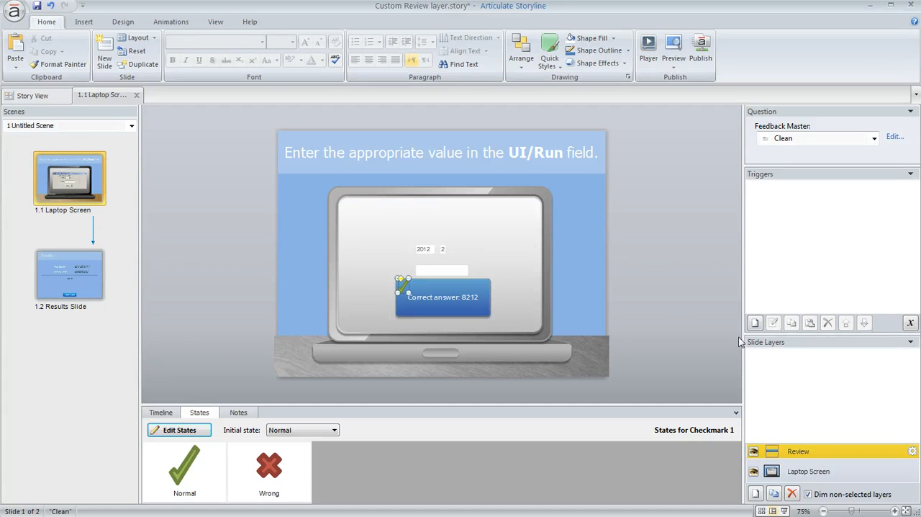
pyautogui.moveTo(824, 278)
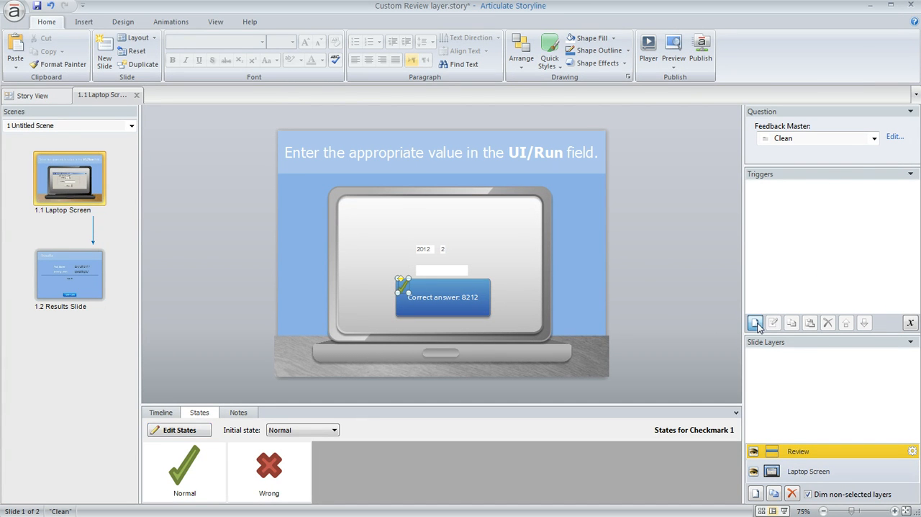
# Step: Create a trigger changing Checkmark 1 to Wrong when the timeline starts, and add a condition
pyautogui.click(756, 323)
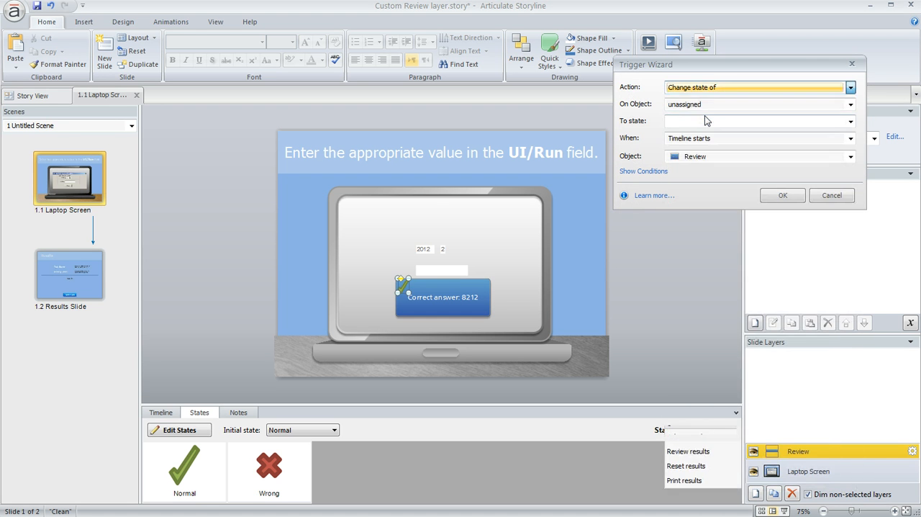
pyautogui.click(850, 104)
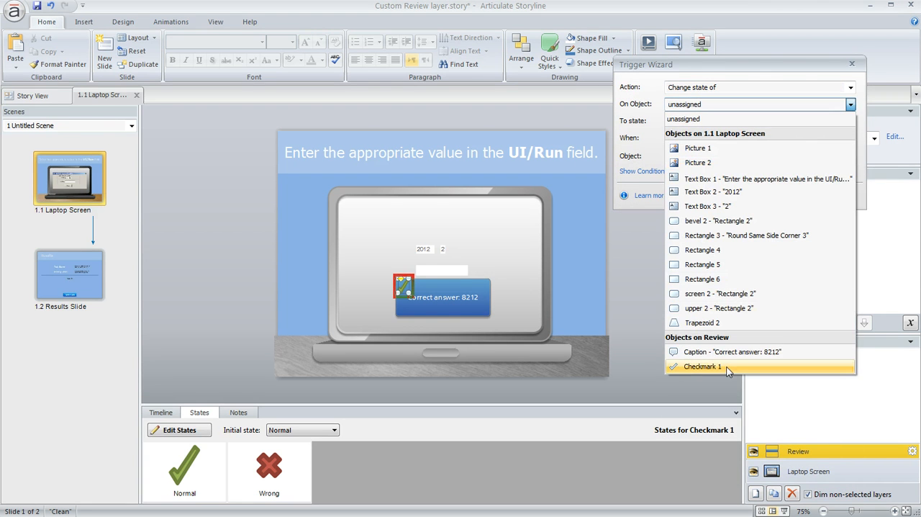
pyautogui.click(702, 367)
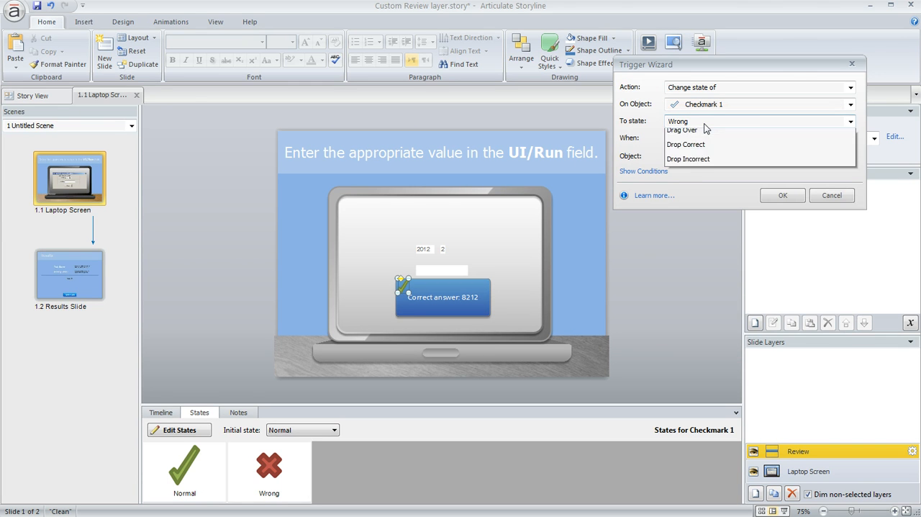
pyautogui.click(678, 120)
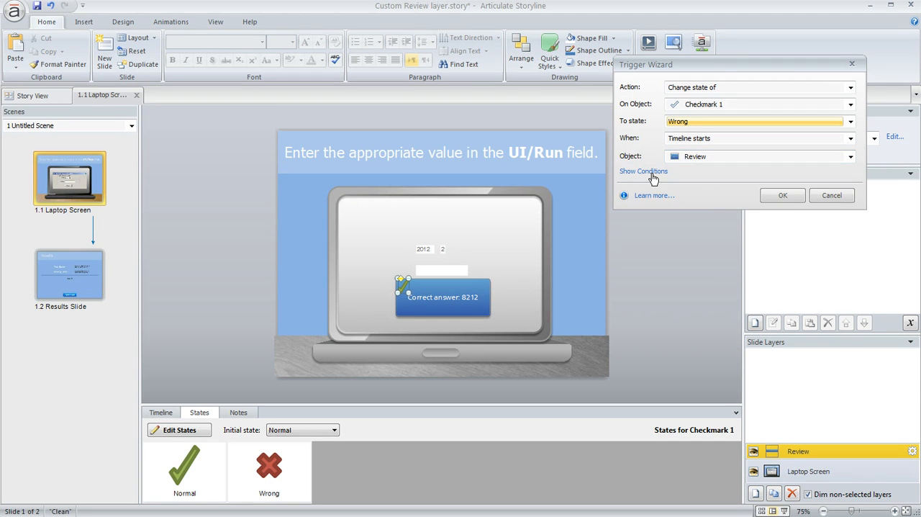
pyautogui.click(644, 171)
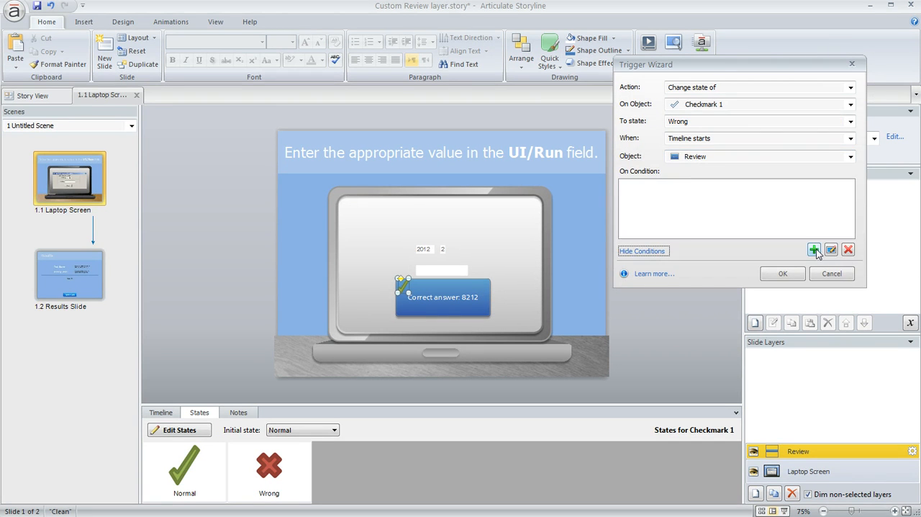
pyautogui.click(814, 250)
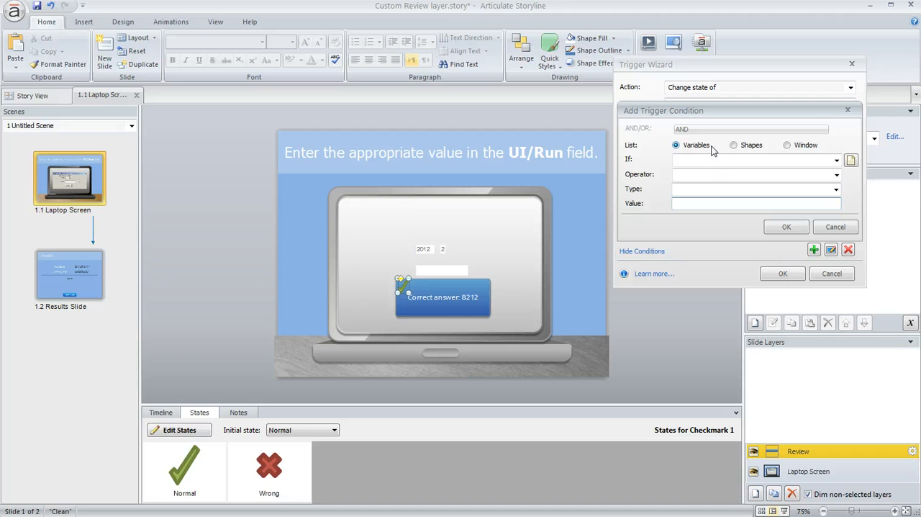
# Step: Add the condition NumericEntry not equal to 8212 and save the trigger
pyautogui.click(837, 160)
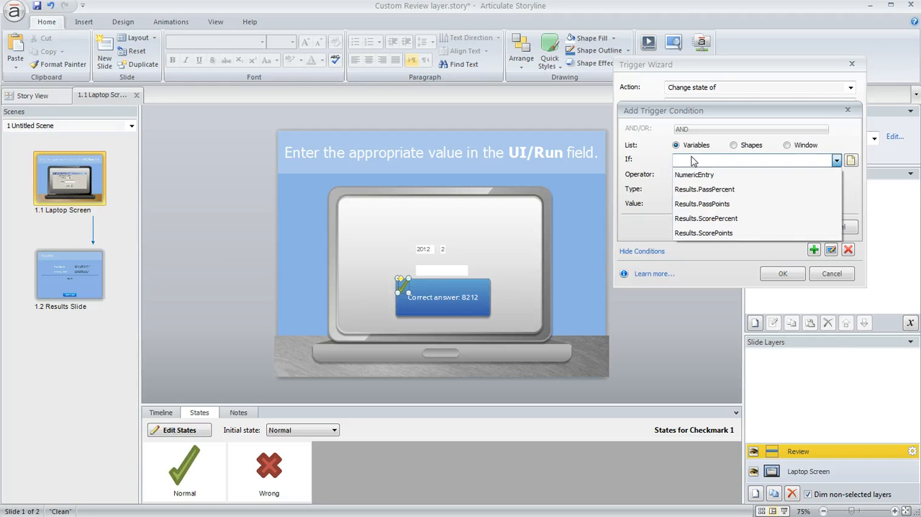
pyautogui.moveTo(694, 175)
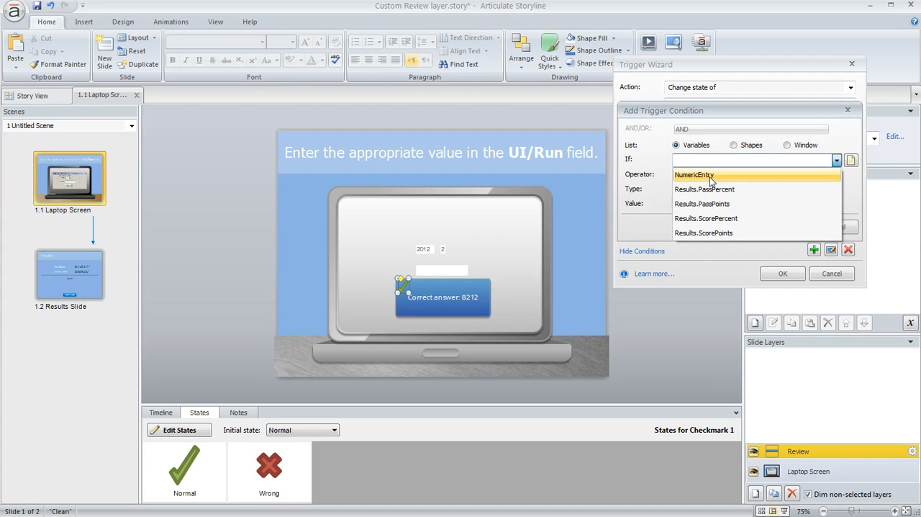
pyautogui.click(694, 175)
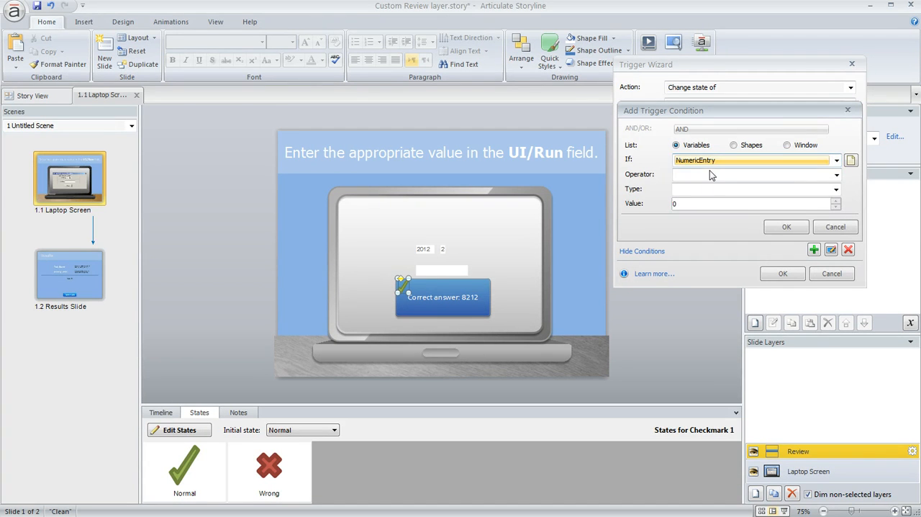
pyautogui.click(835, 174)
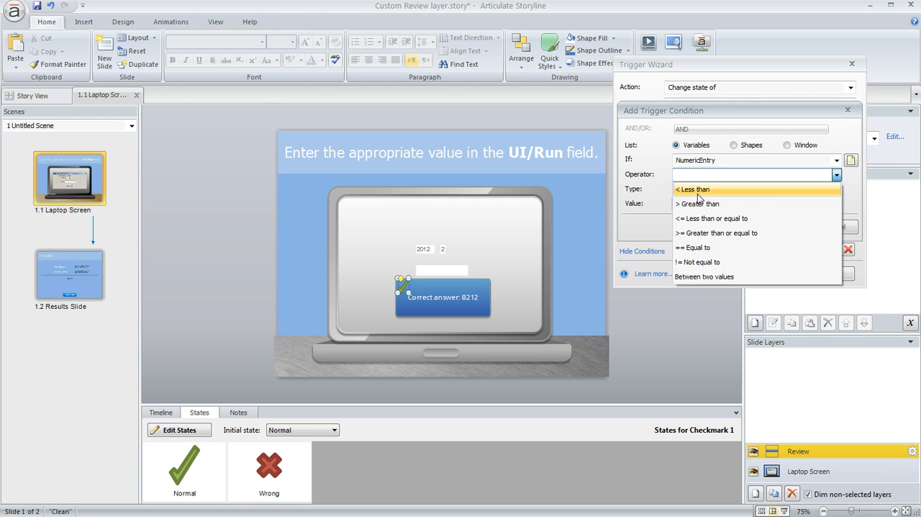
pyautogui.click(697, 261)
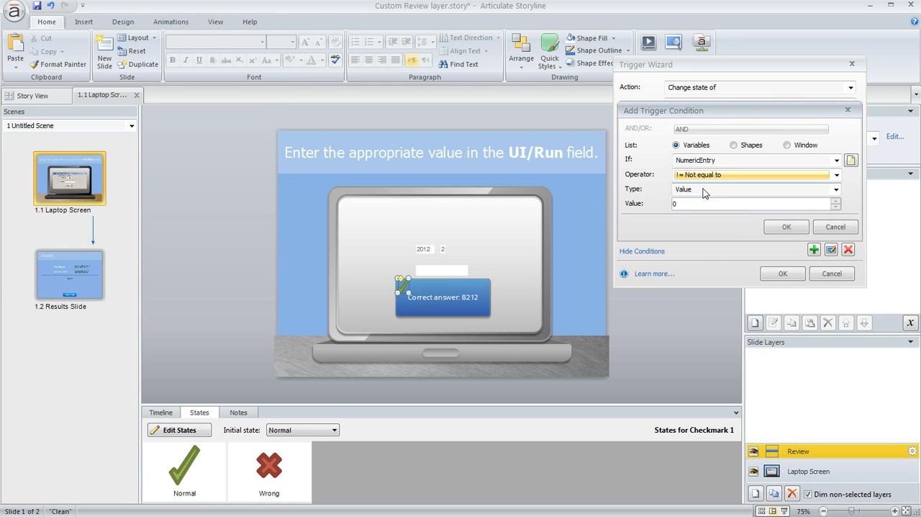
pyautogui.click(752, 203)
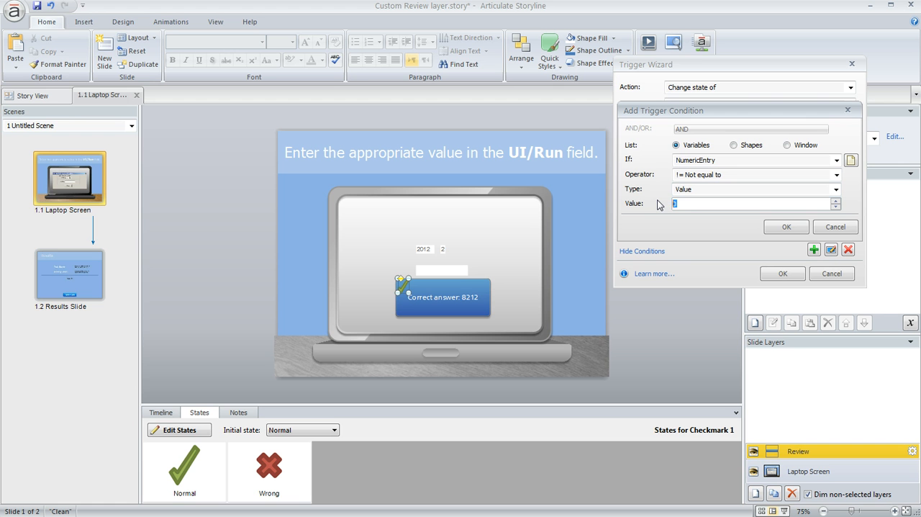
pyautogui.write('8212')
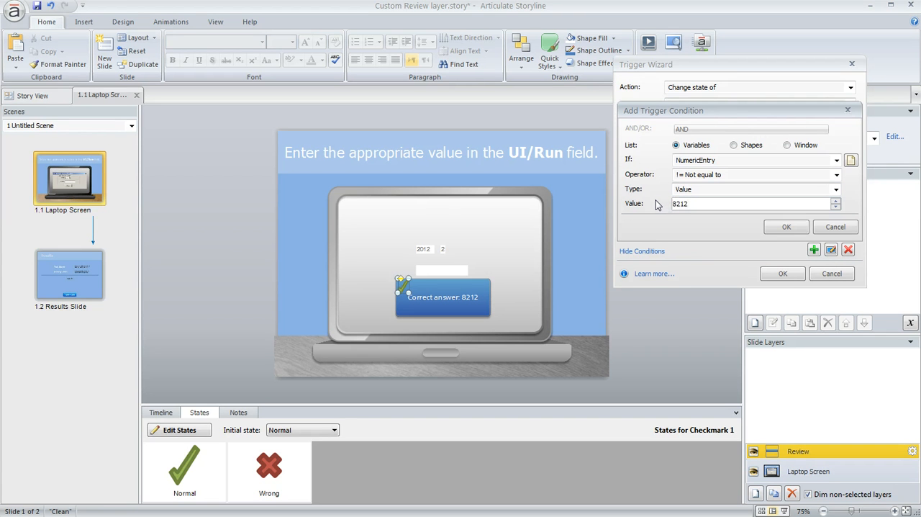
pyautogui.click(787, 227)
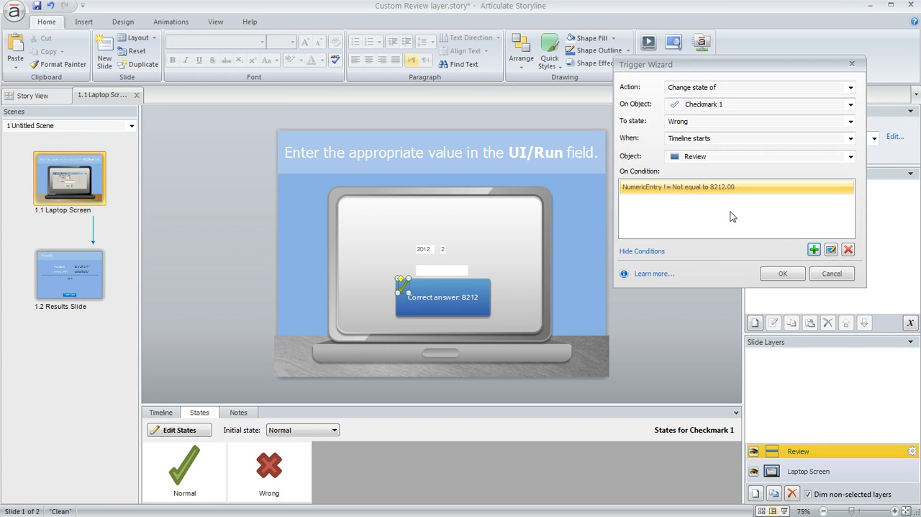
pyautogui.moveTo(708, 180)
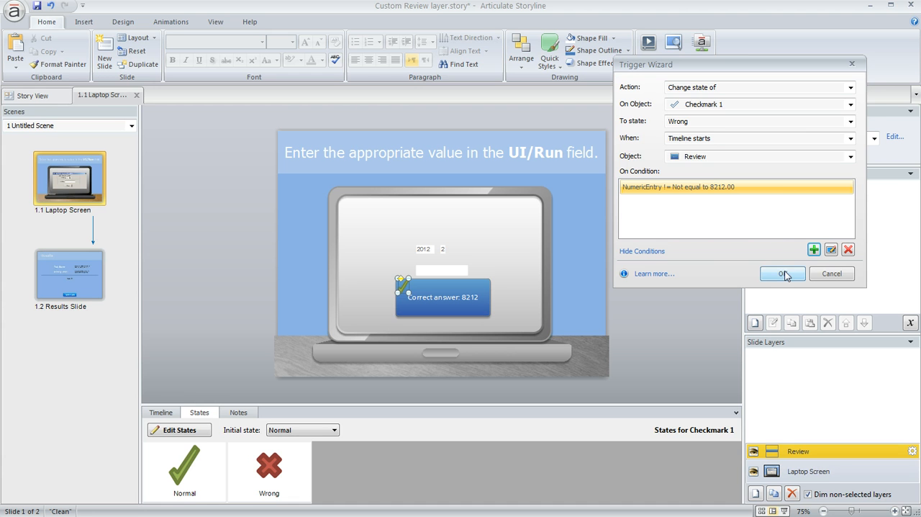
pyautogui.click(782, 273)
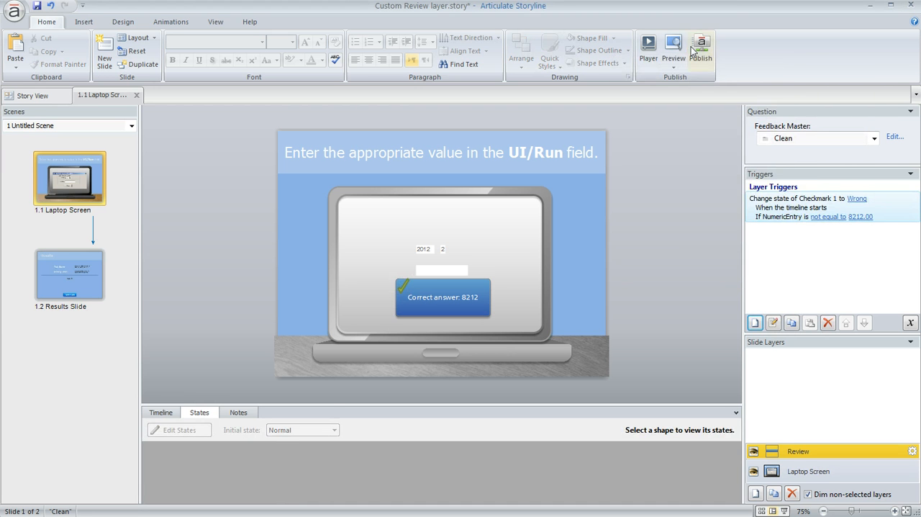
# Step: Preview the course, fail with answer 22, and review the quiz to see the red X
pyautogui.click(673, 51)
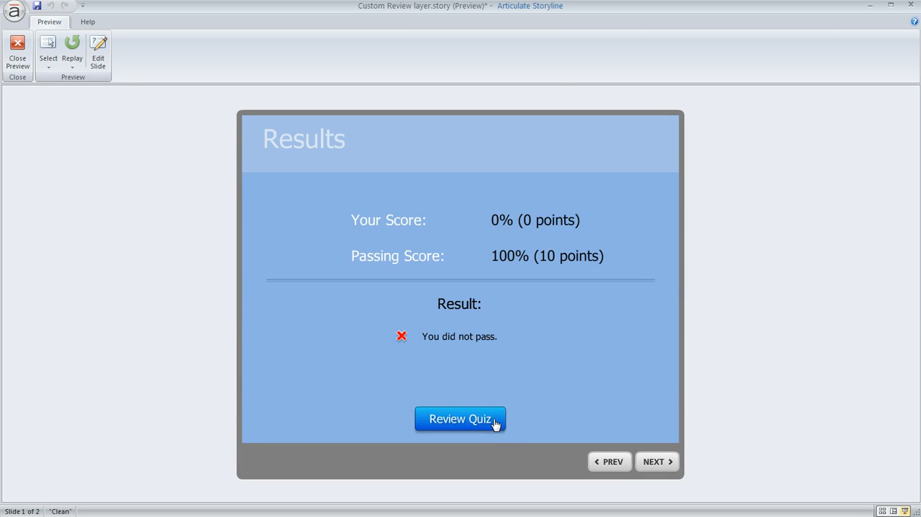
pyautogui.click(459, 419)
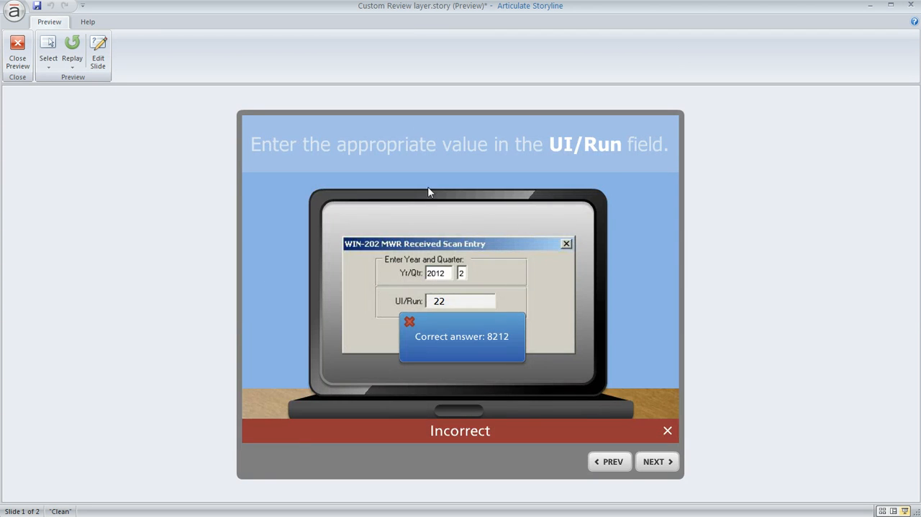
pyautogui.moveTo(419, 317)
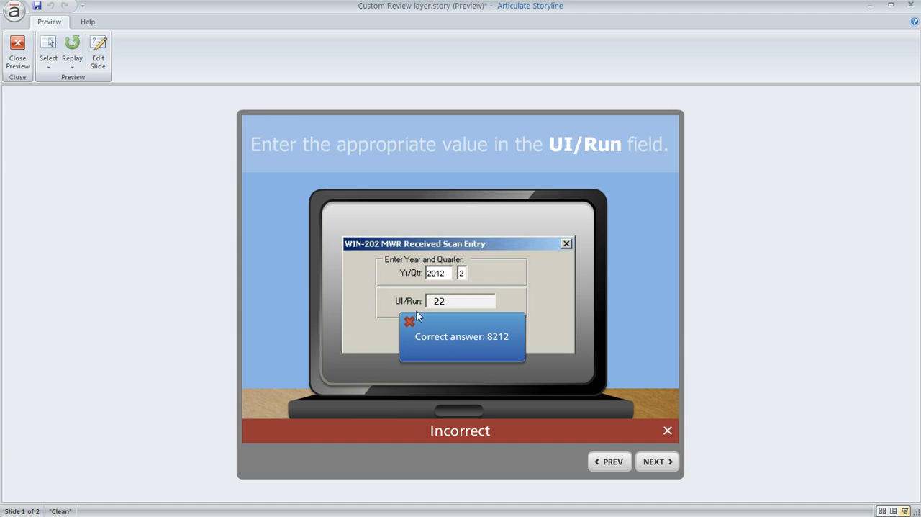
pyautogui.moveTo(589, 352)
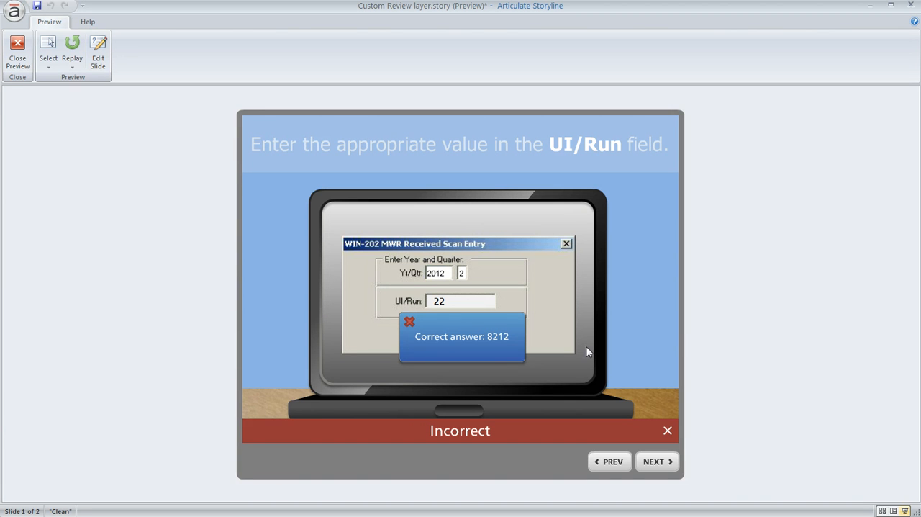